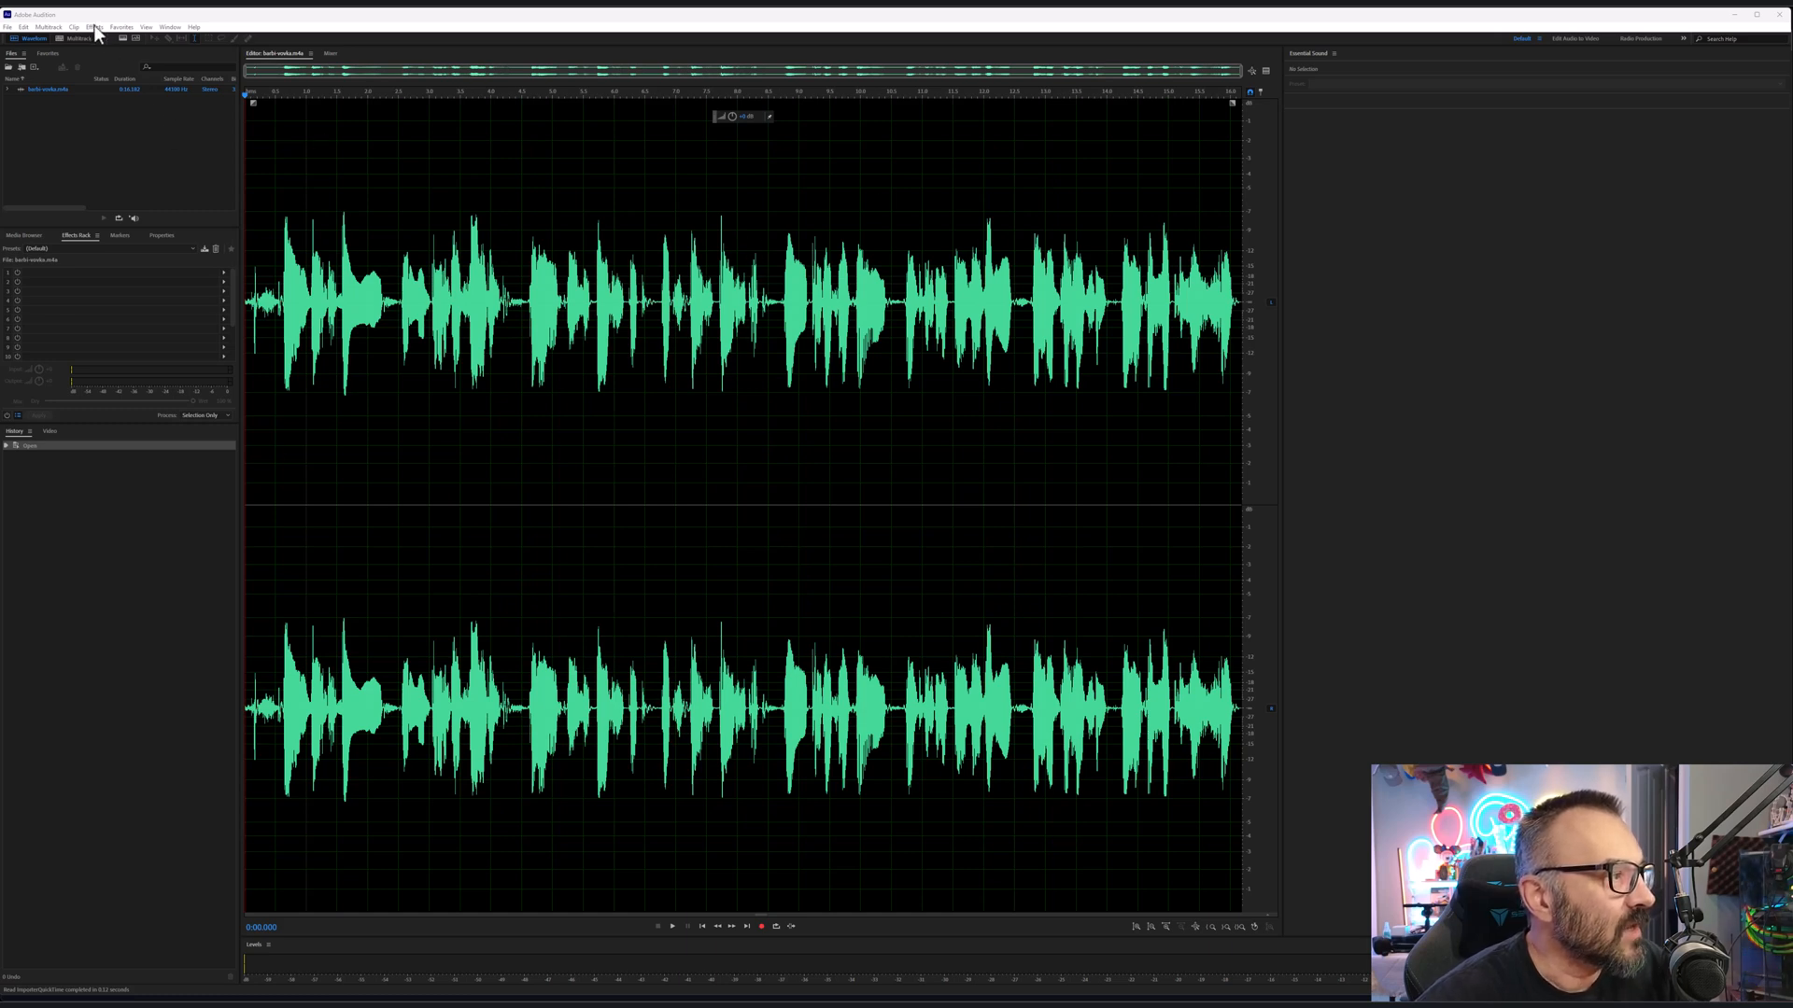
- Show the Effects menu to browse the available audio effects
left_click(93, 26)
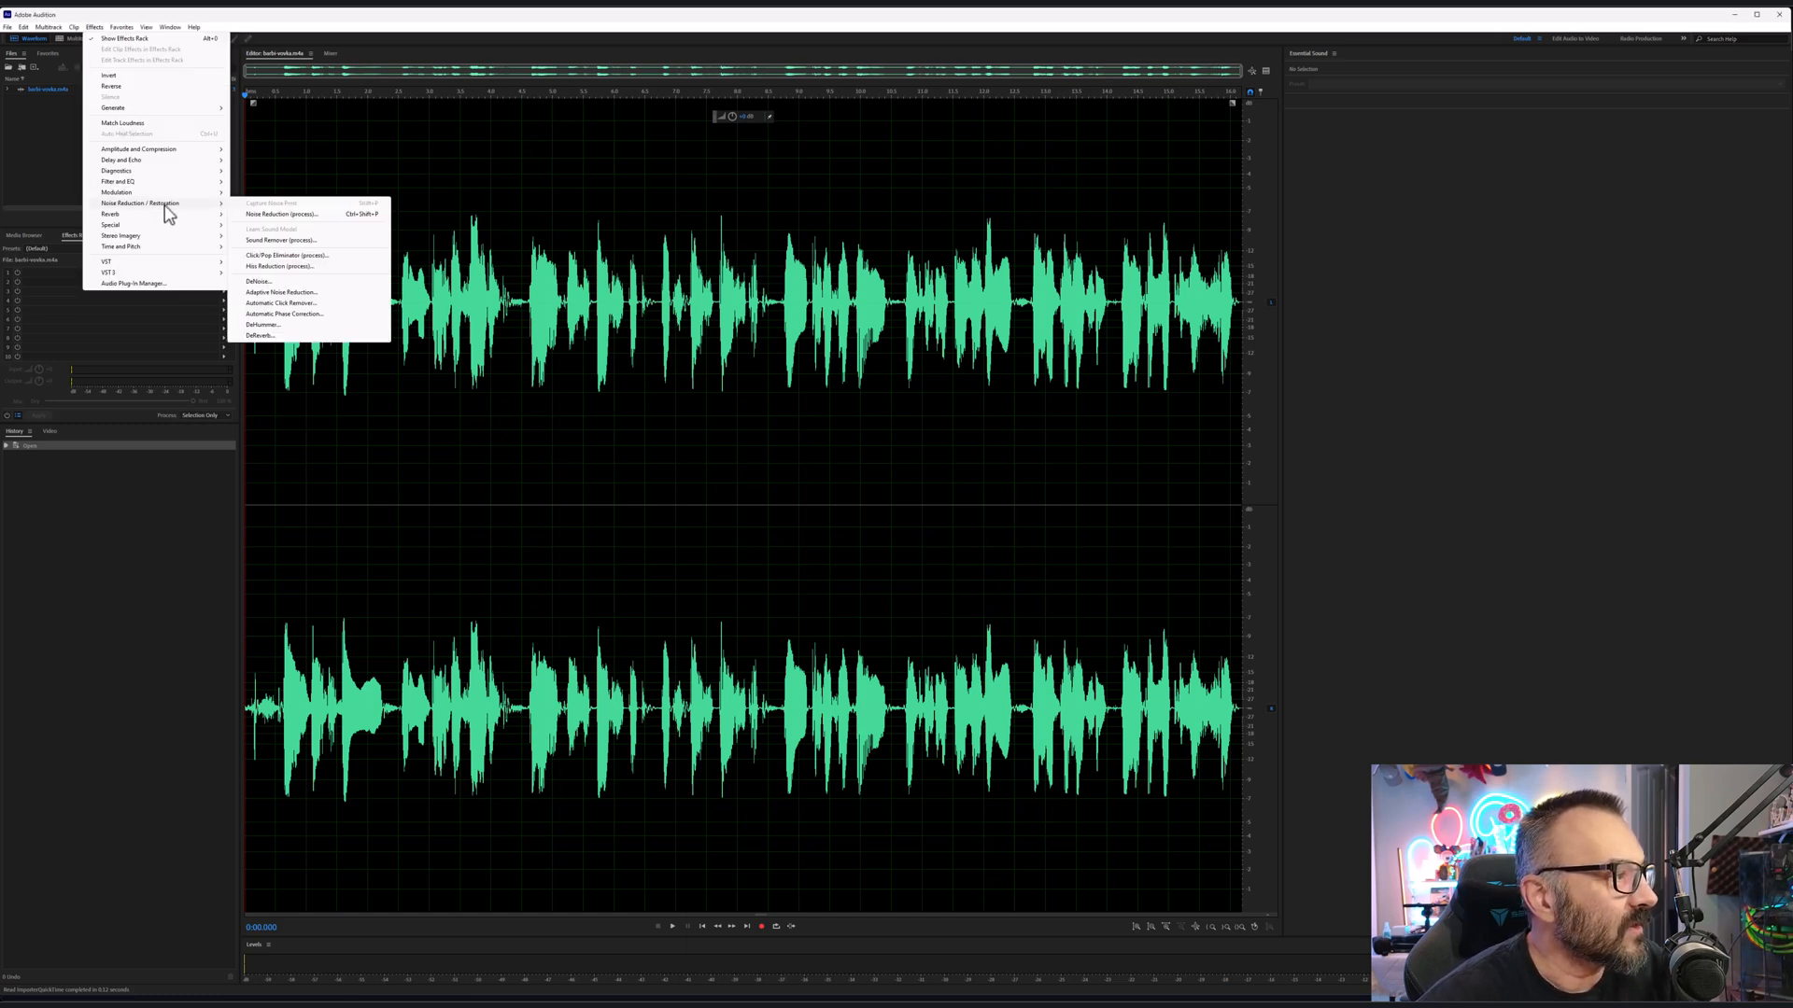
mouse_move(110, 224)
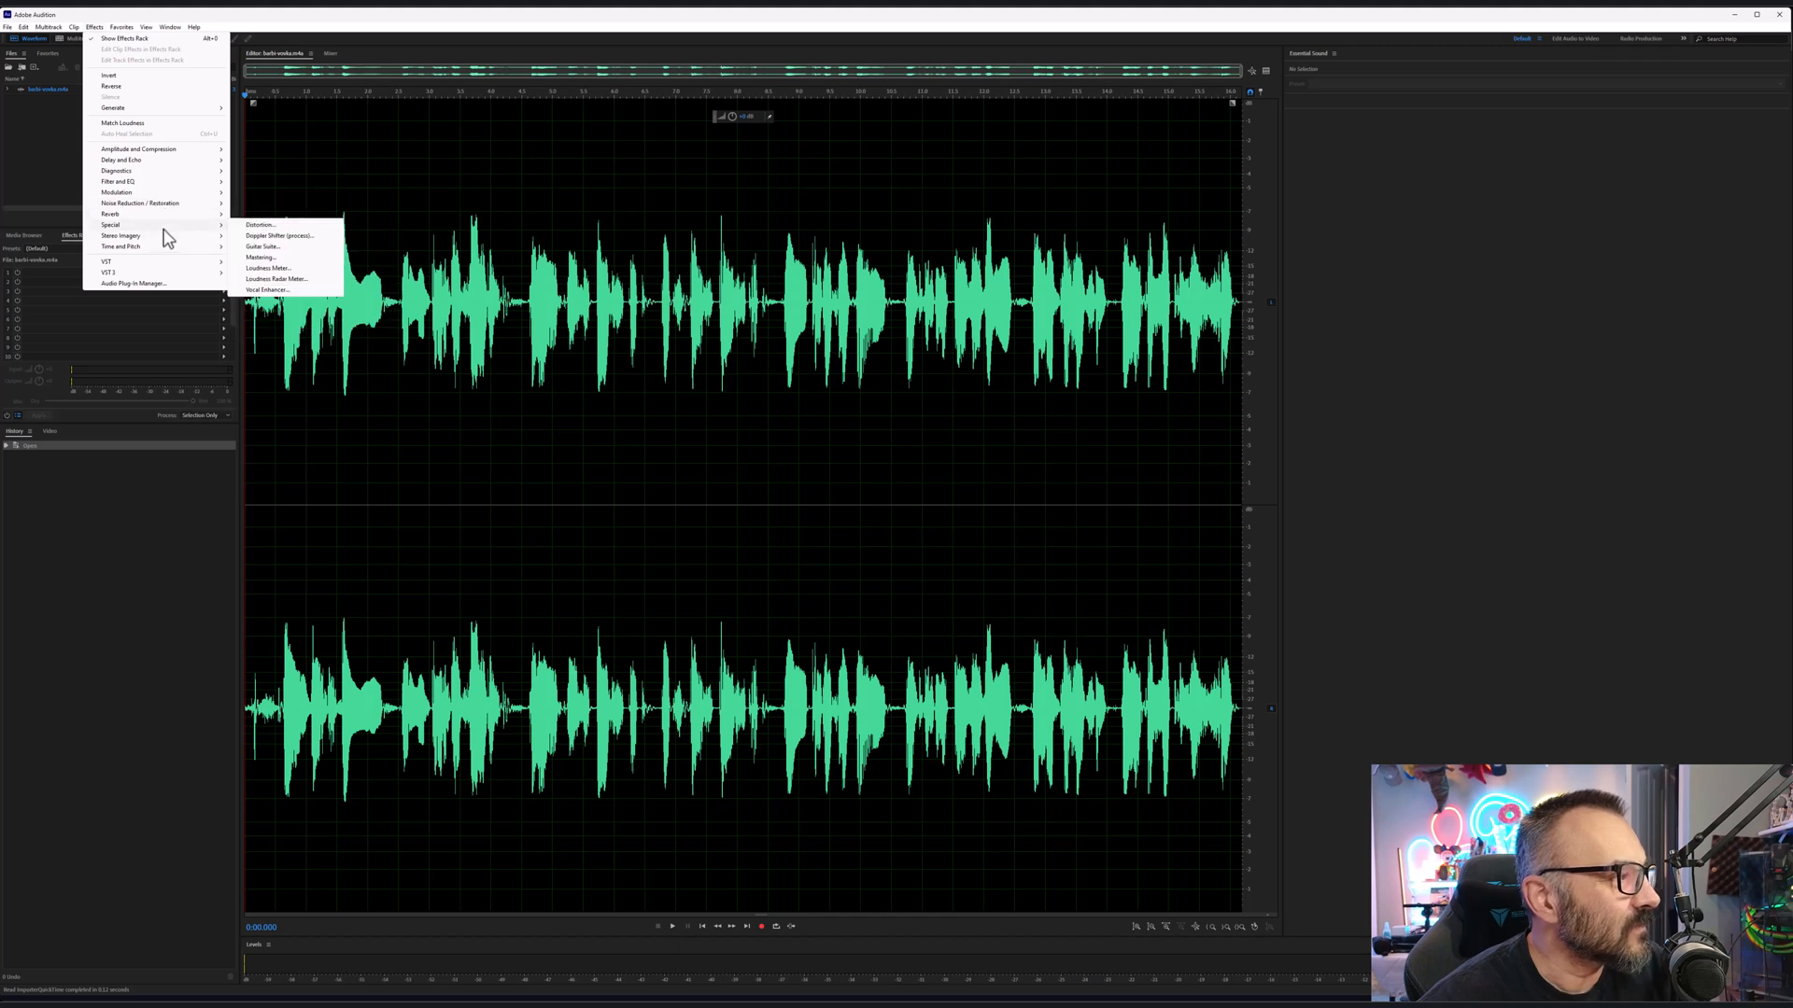
mouse_move(119, 246)
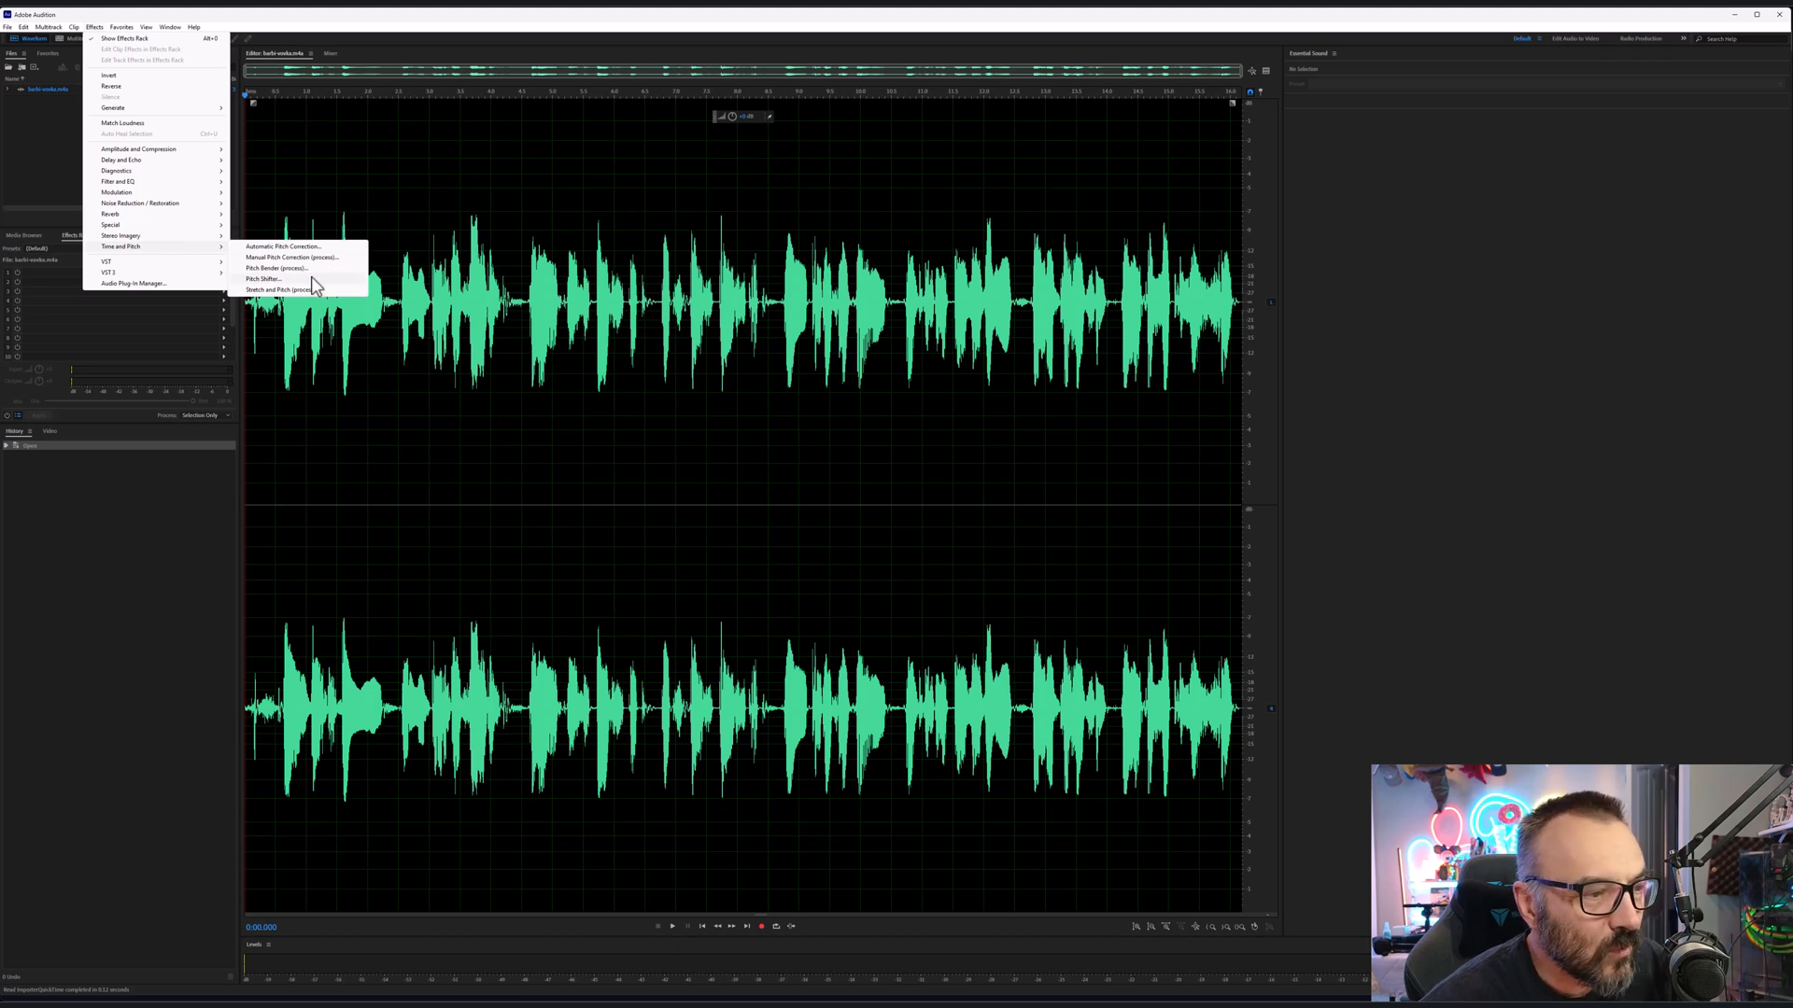
- Apply the Pitch Shifter effect with an adjusted semitone shift to the speech recording
left_click(263, 278)
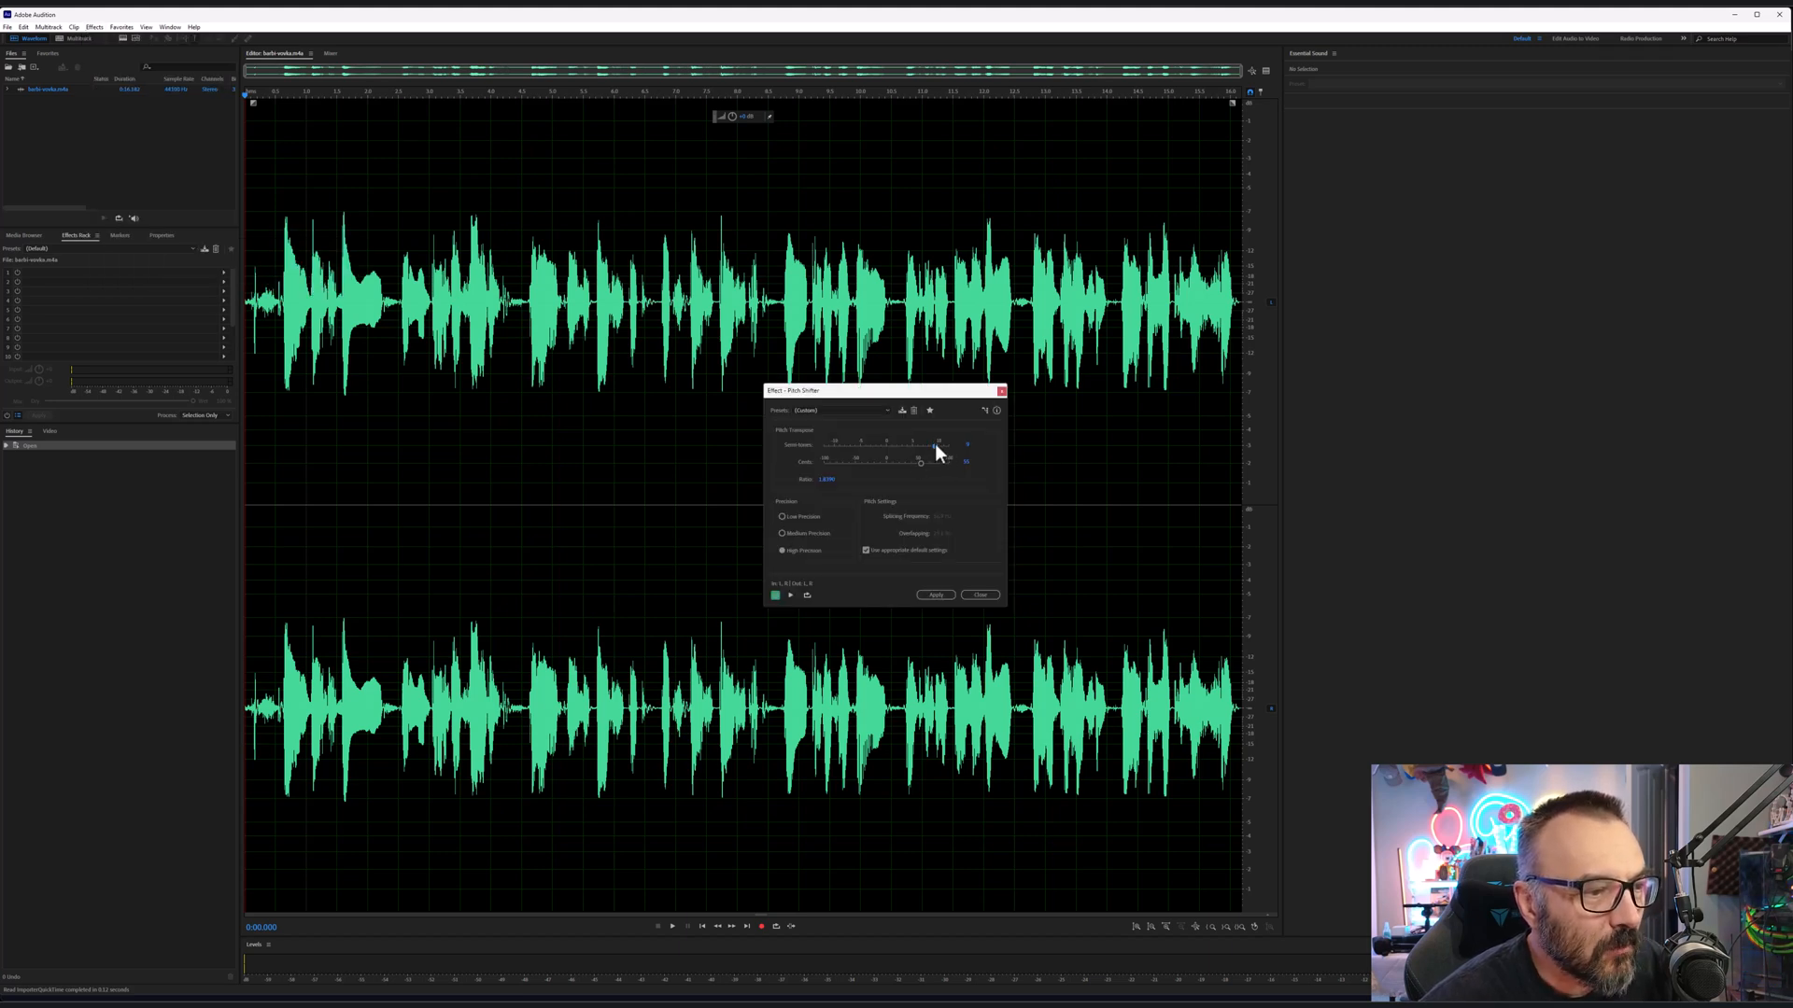
left_click_drag(921, 444, 947, 444)
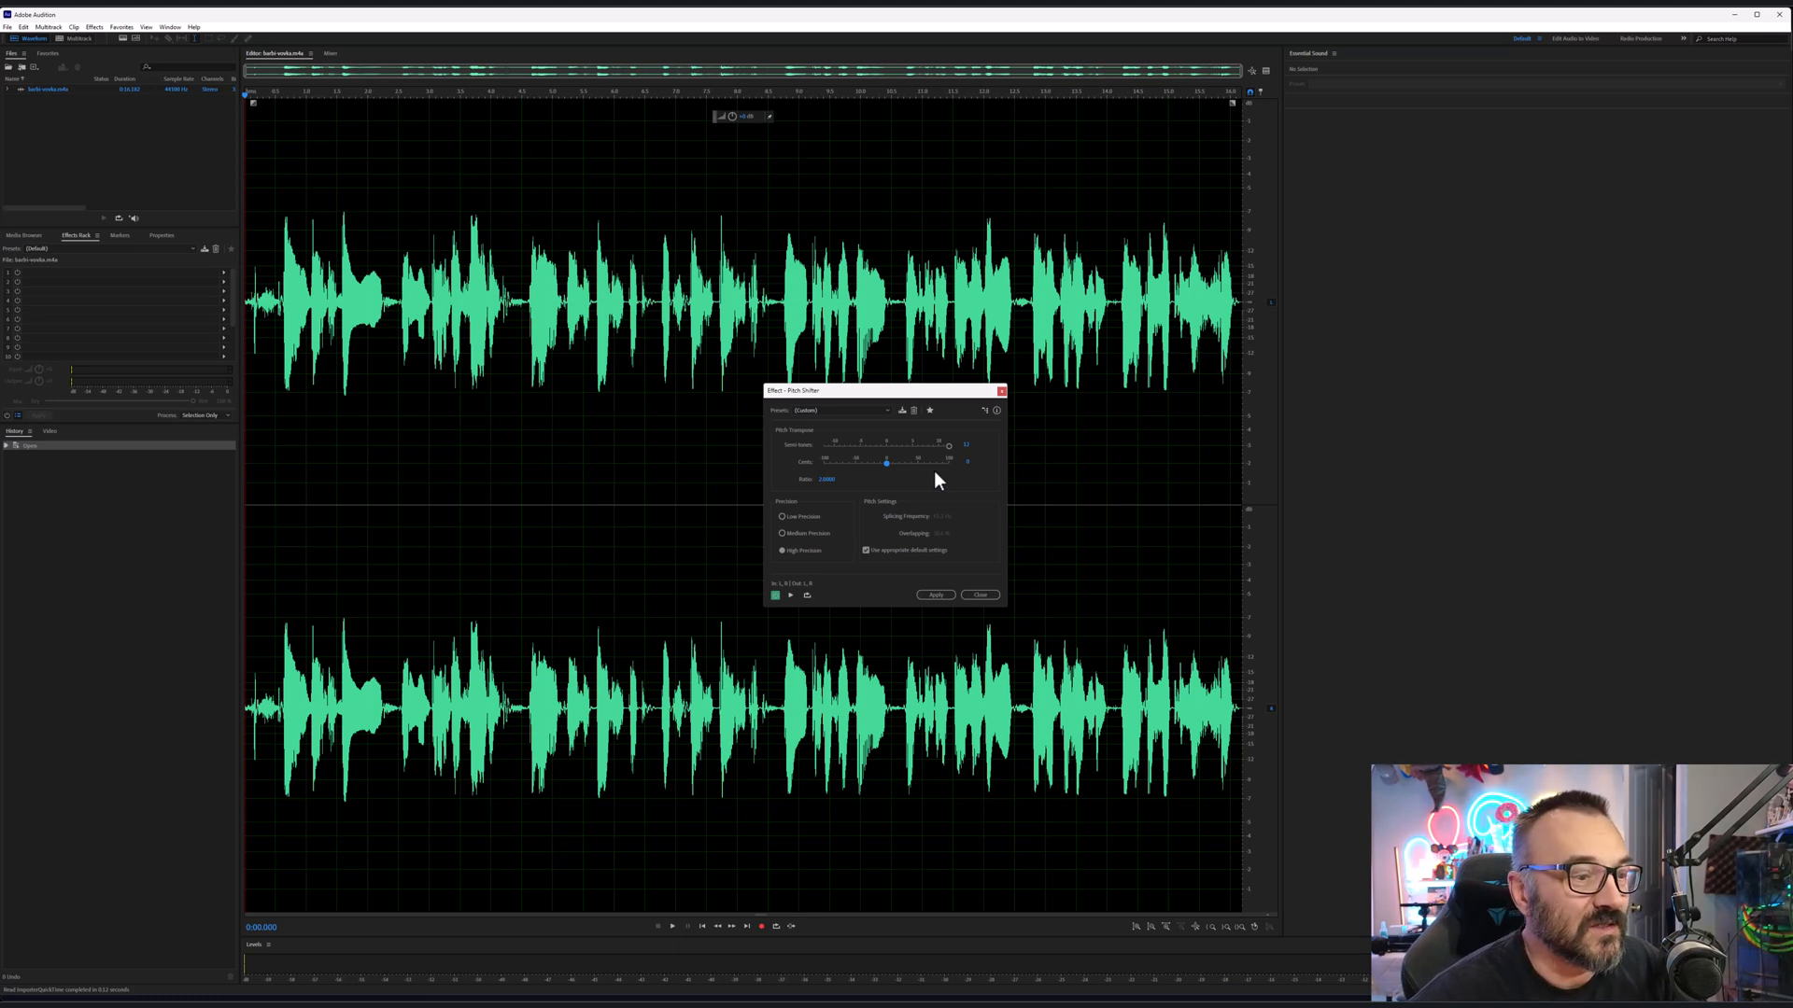
mouse_move(1040, 618)
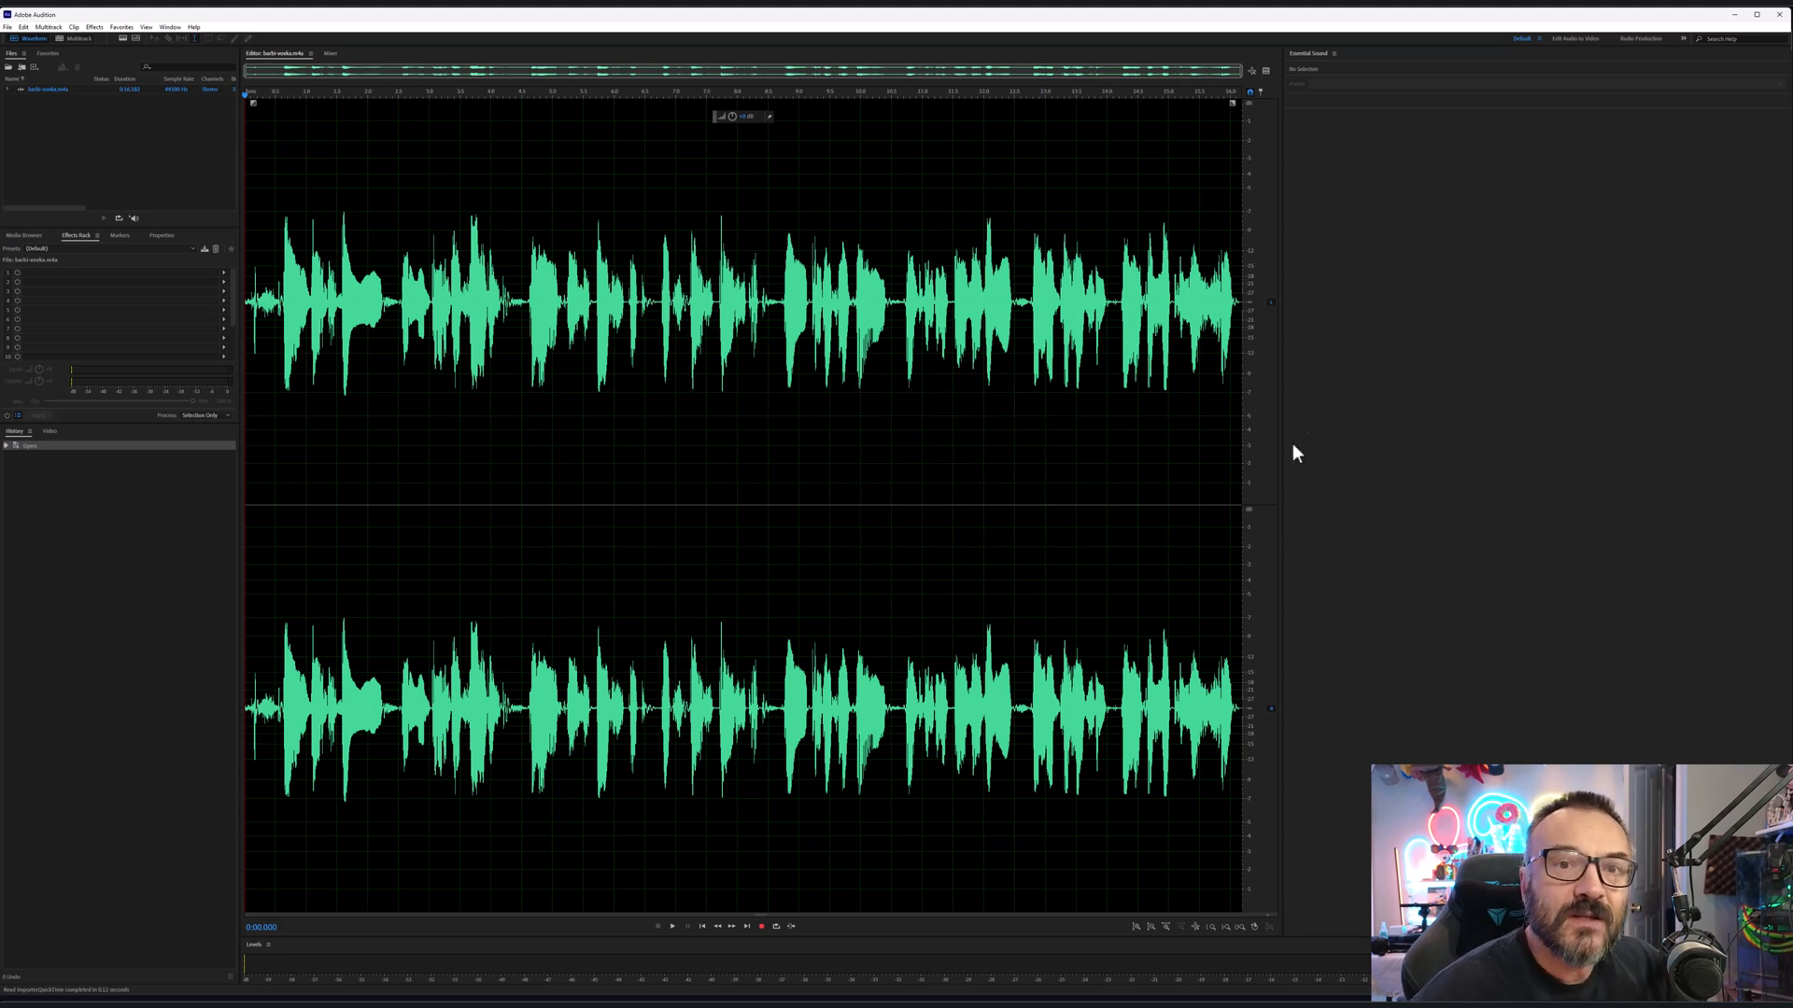
mouse_move(1310, 431)
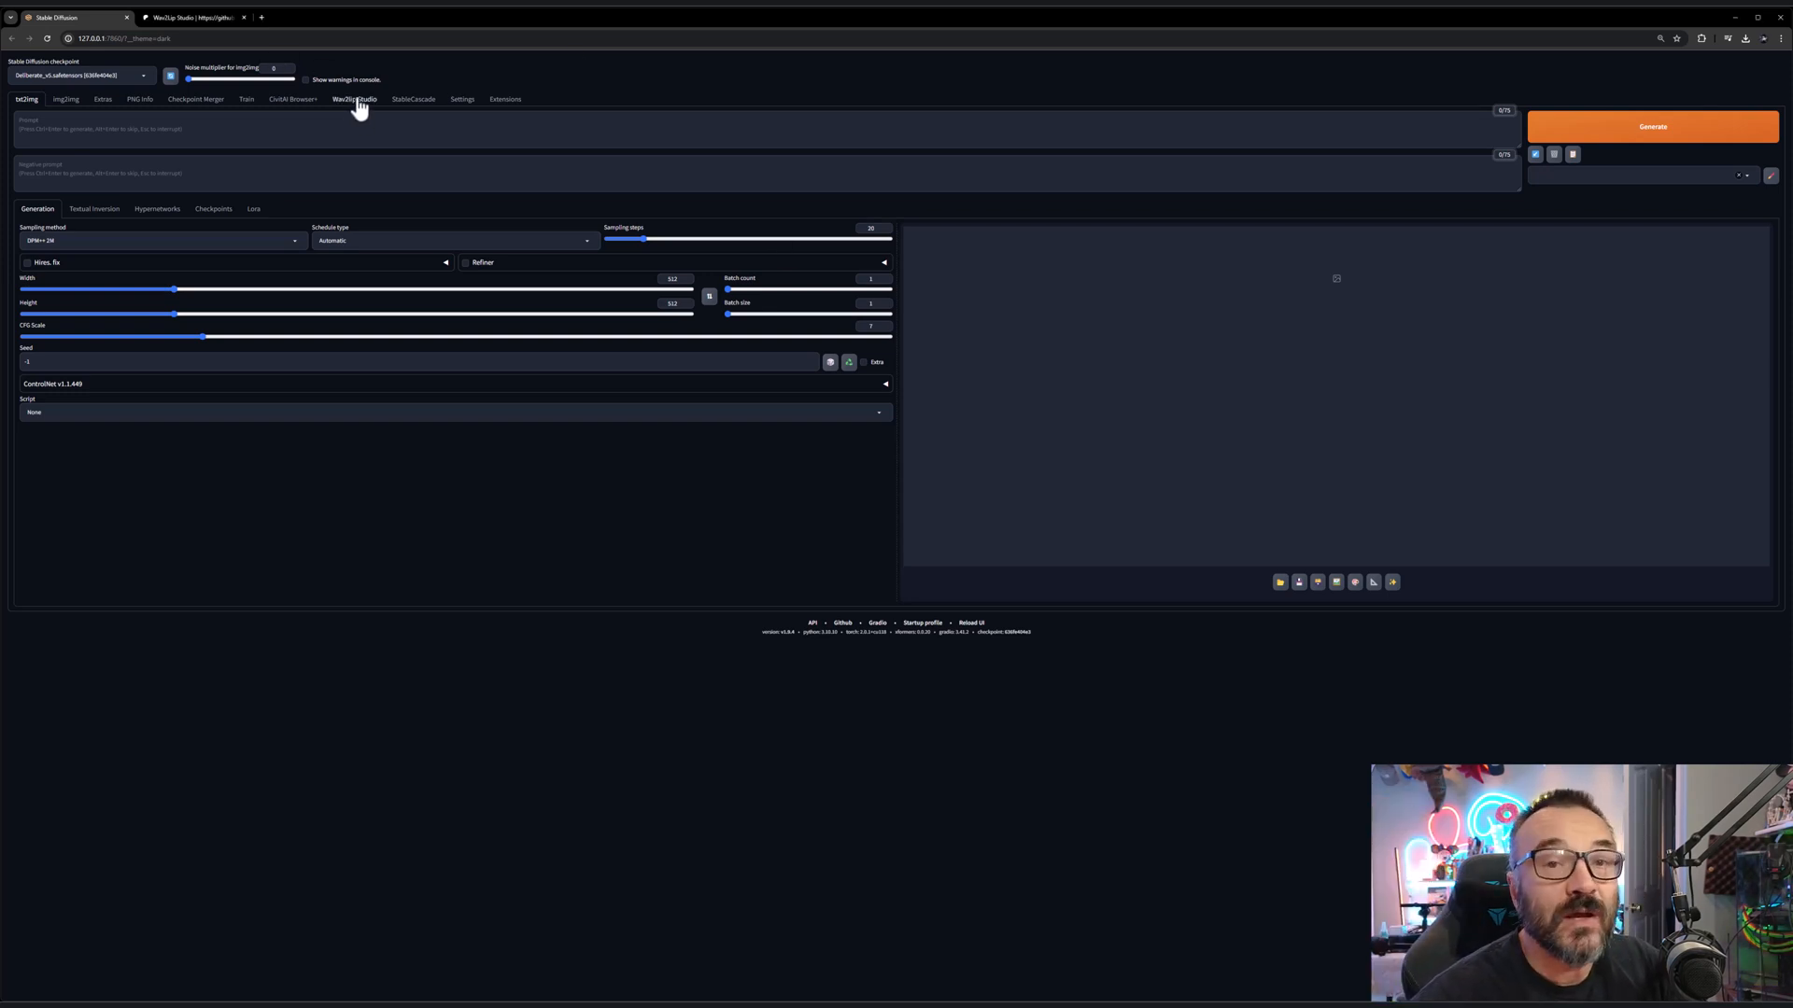
- Browse the Wav2Lip Studio creator's Patreon page
left_click(355, 99)
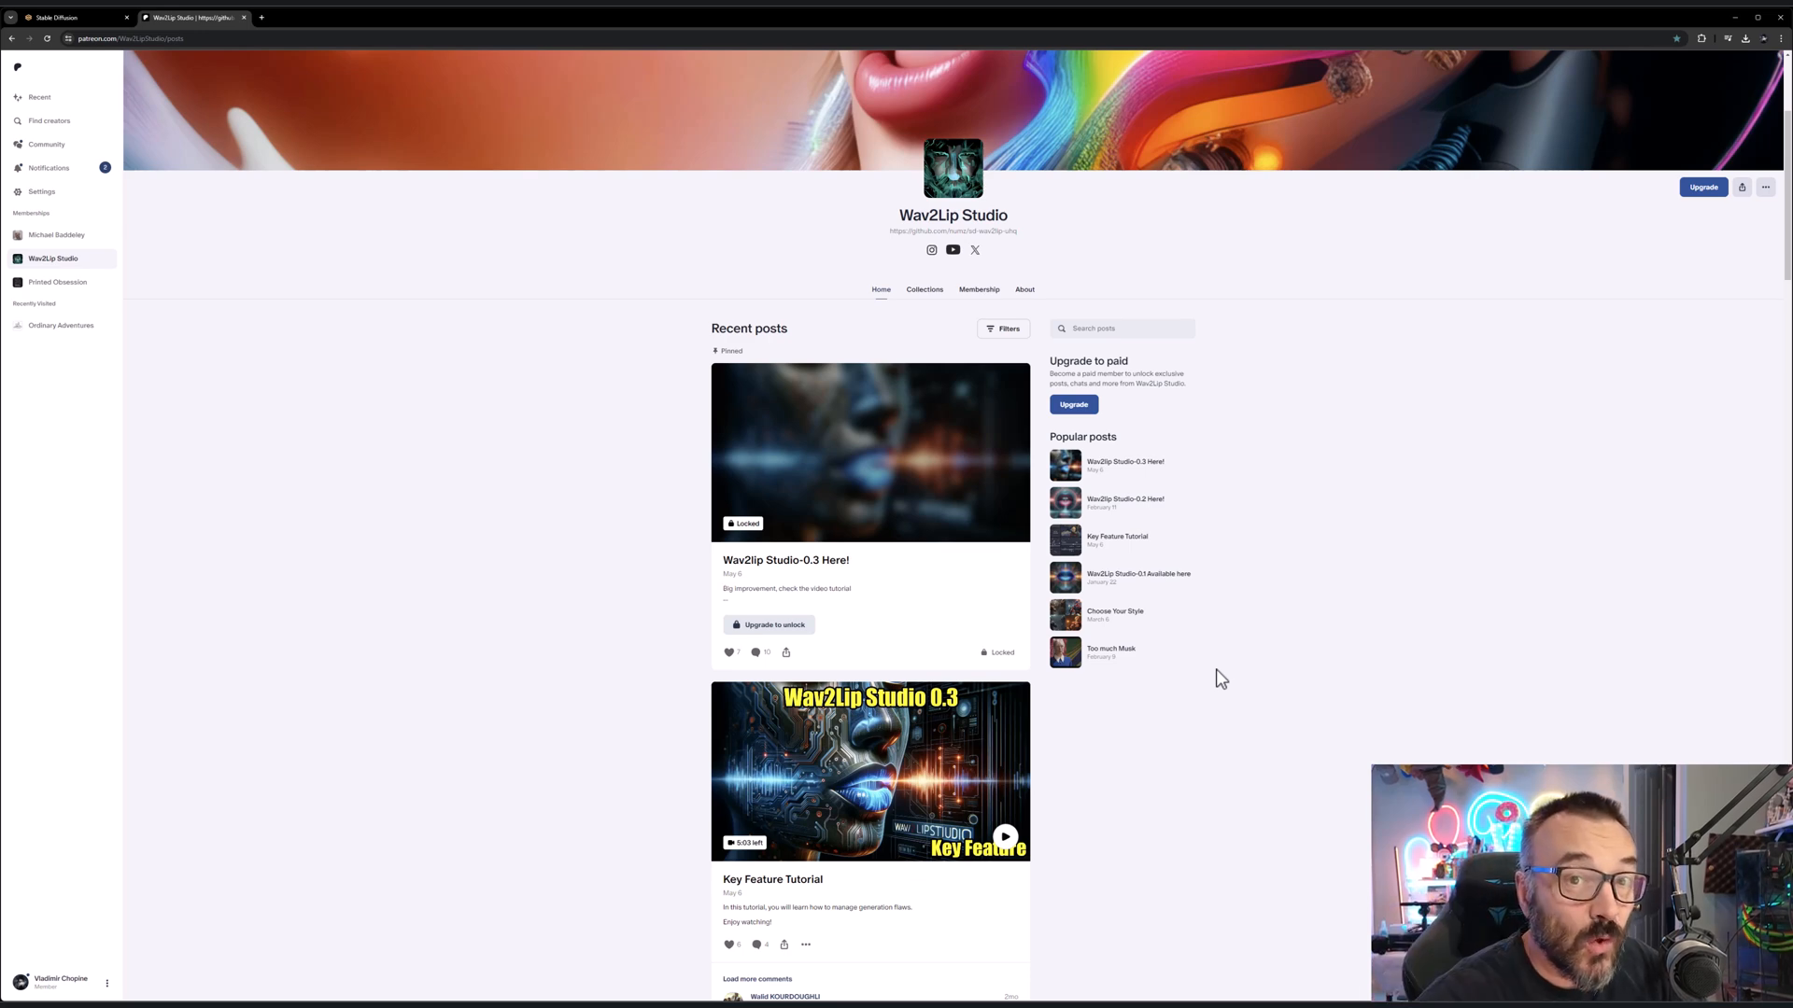
scroll("down", 3)
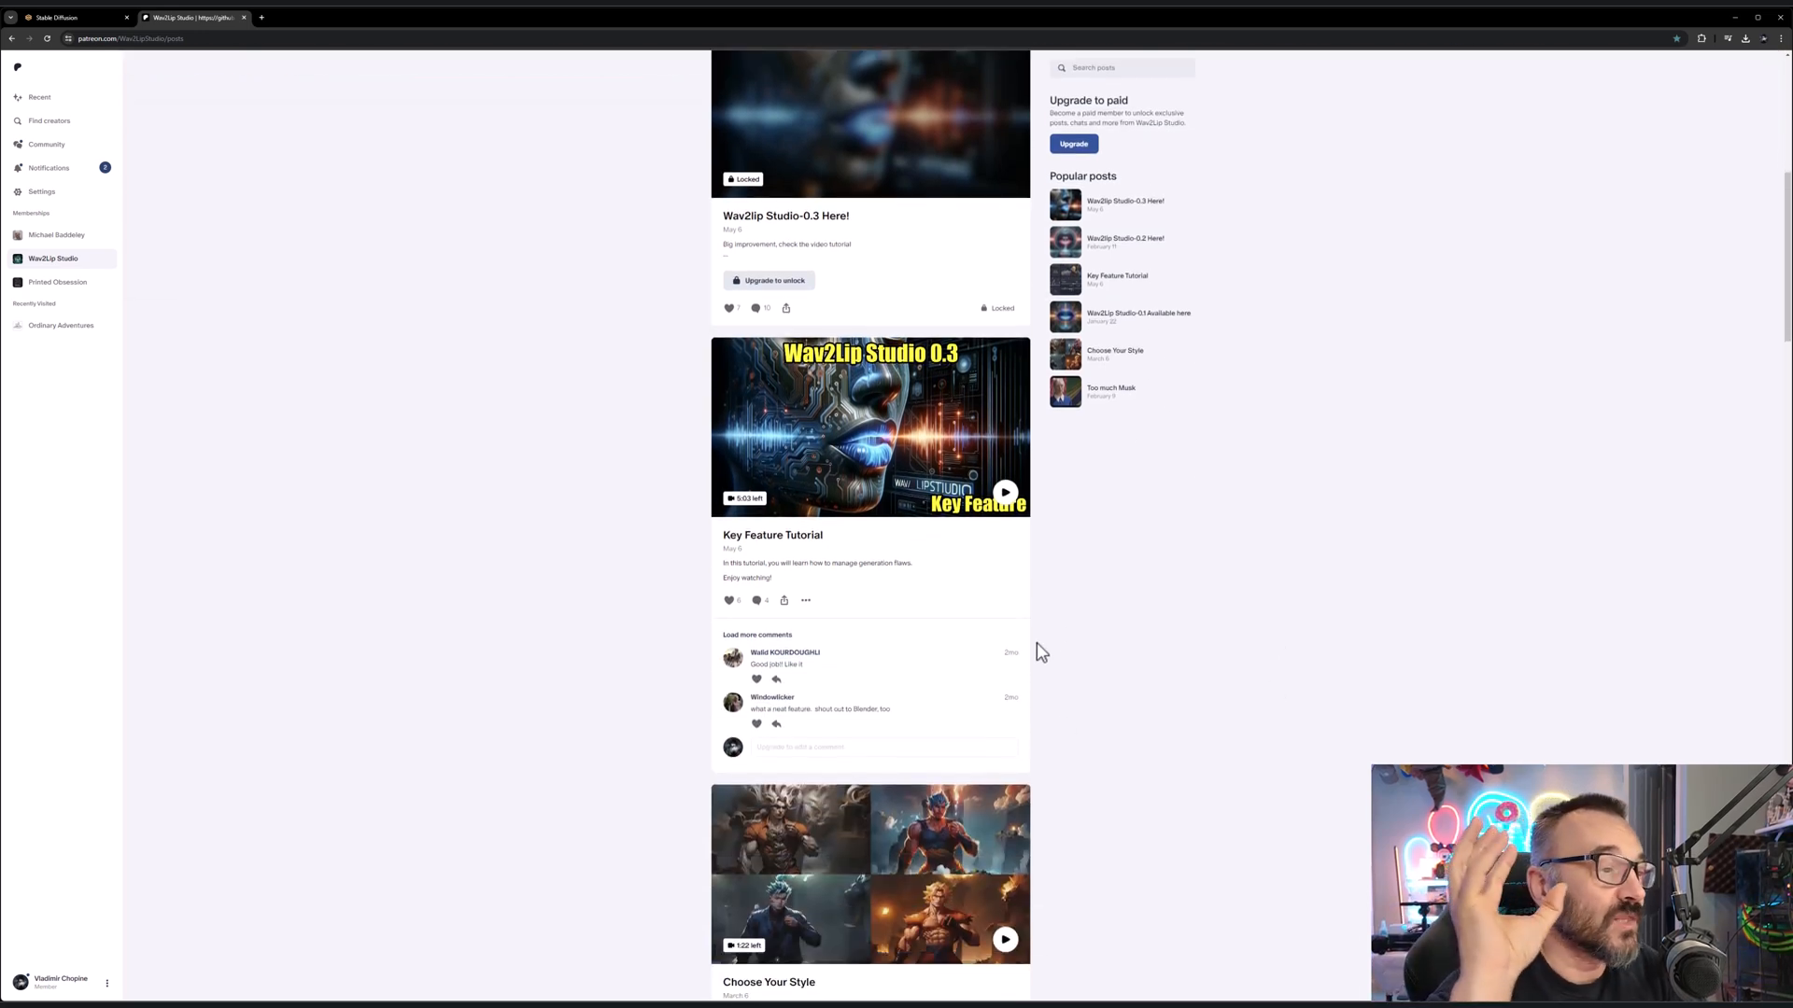
scroll("down", 3)
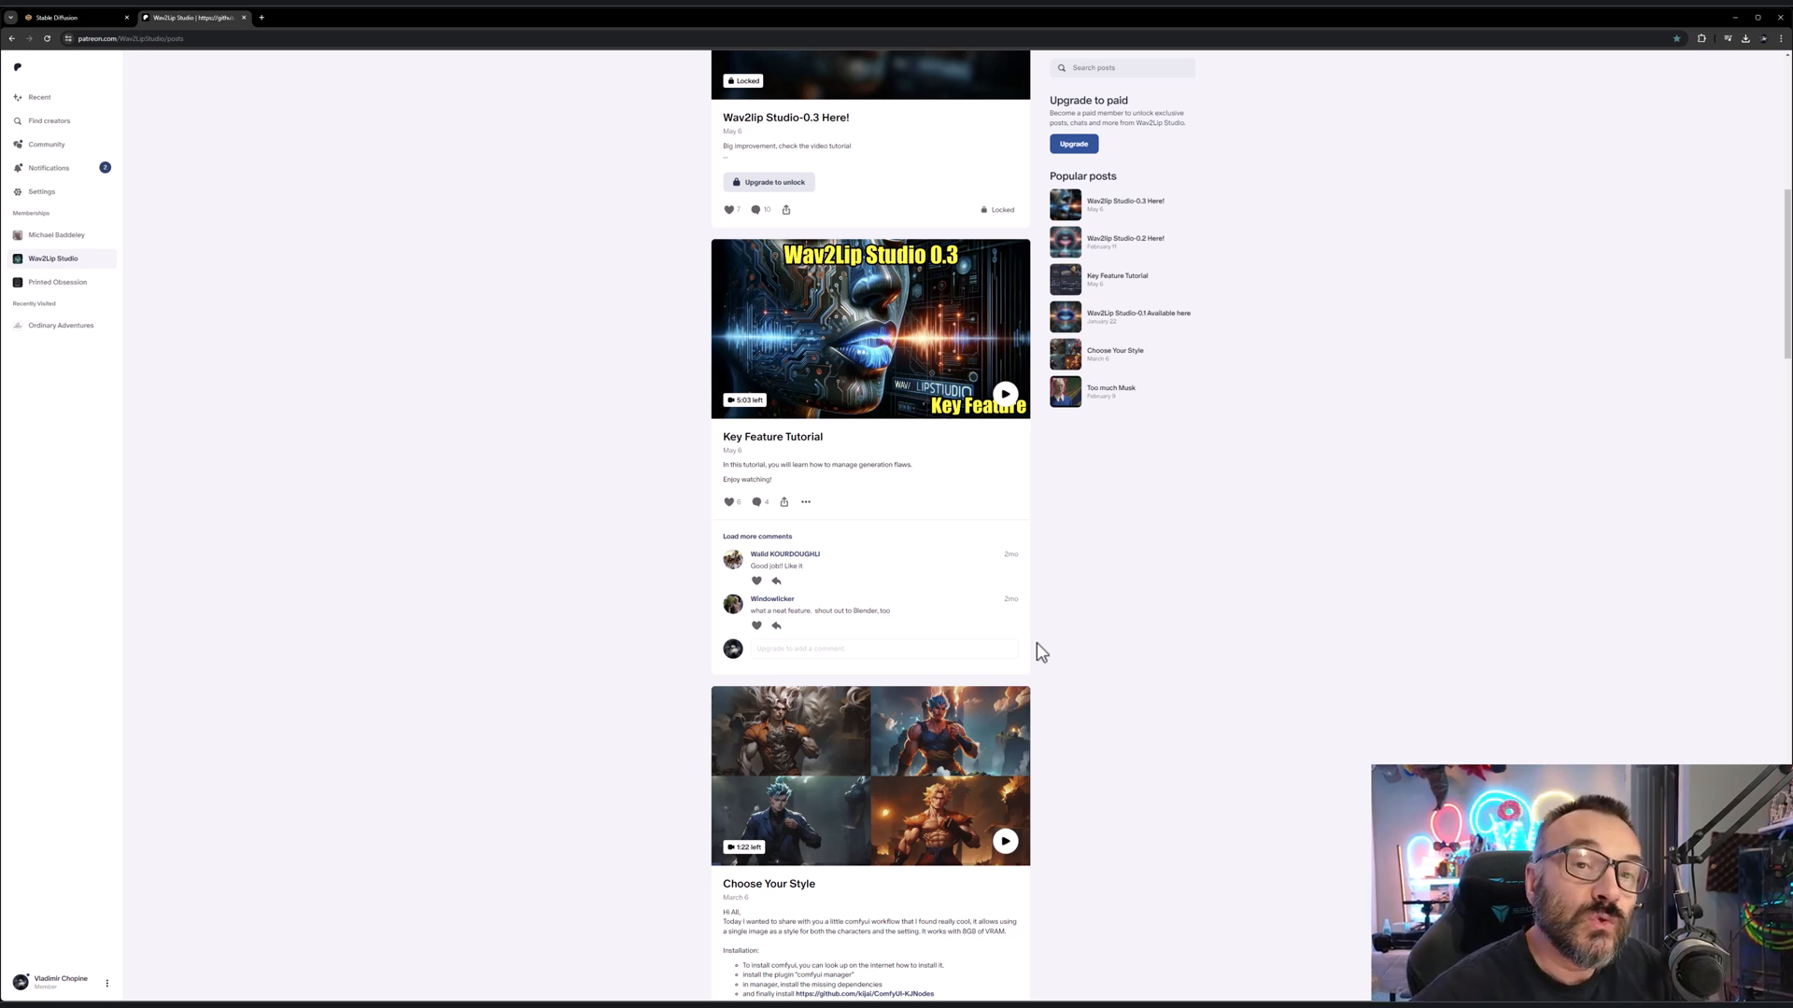
- Load the list of available extensions in the web UI's Extensions manager
left_click(63, 16)
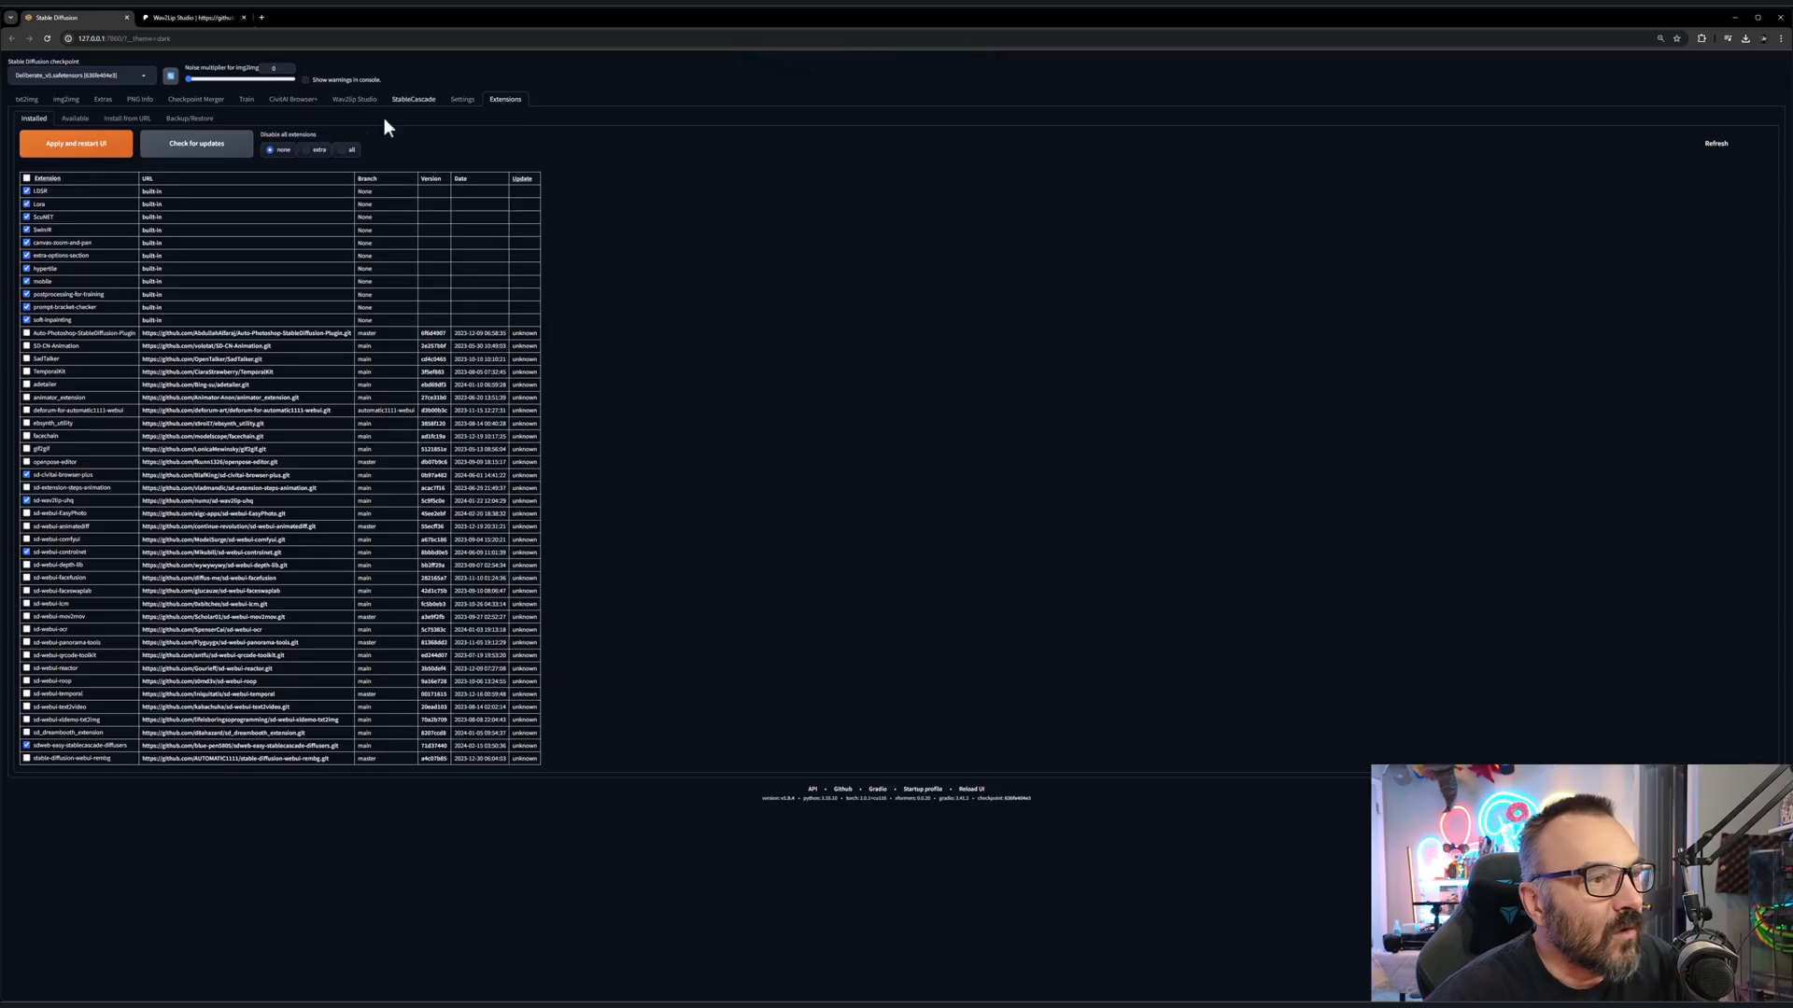
left_click(73, 118)
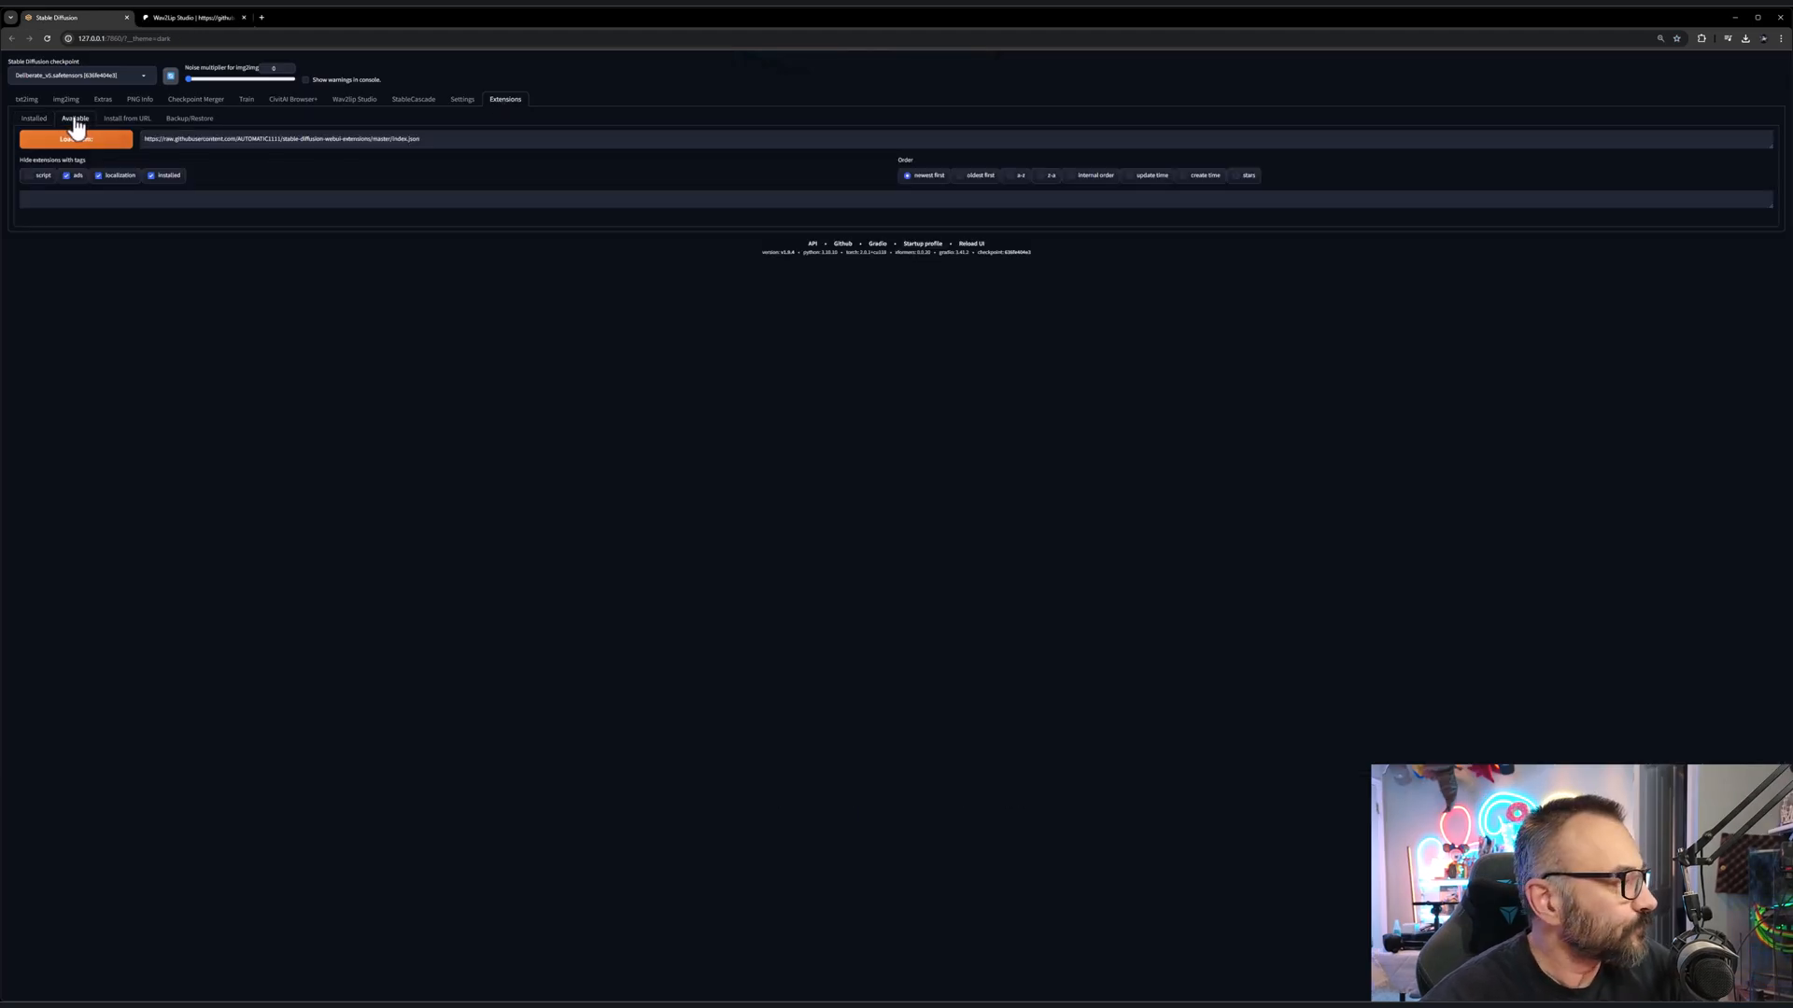
left_click(75, 139)
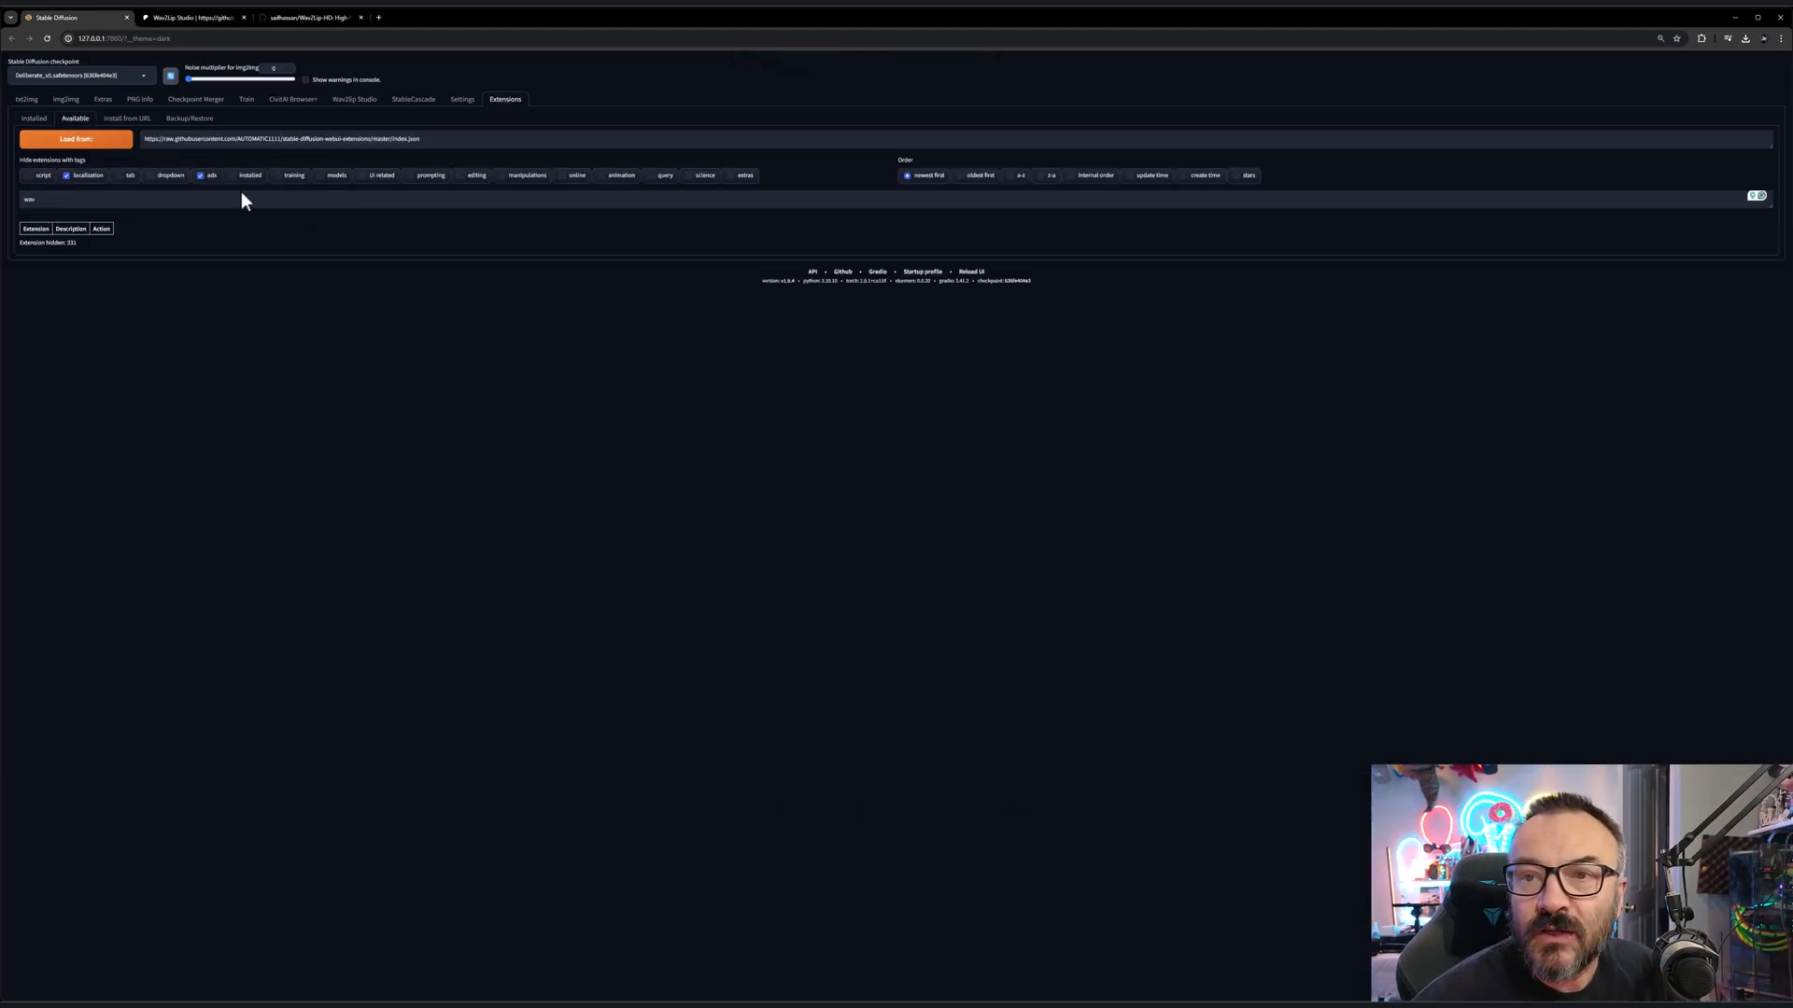
- Copy the Wav2Lip-HD GitHub clone URL for the Install from URL form
left_click(1063, 202)
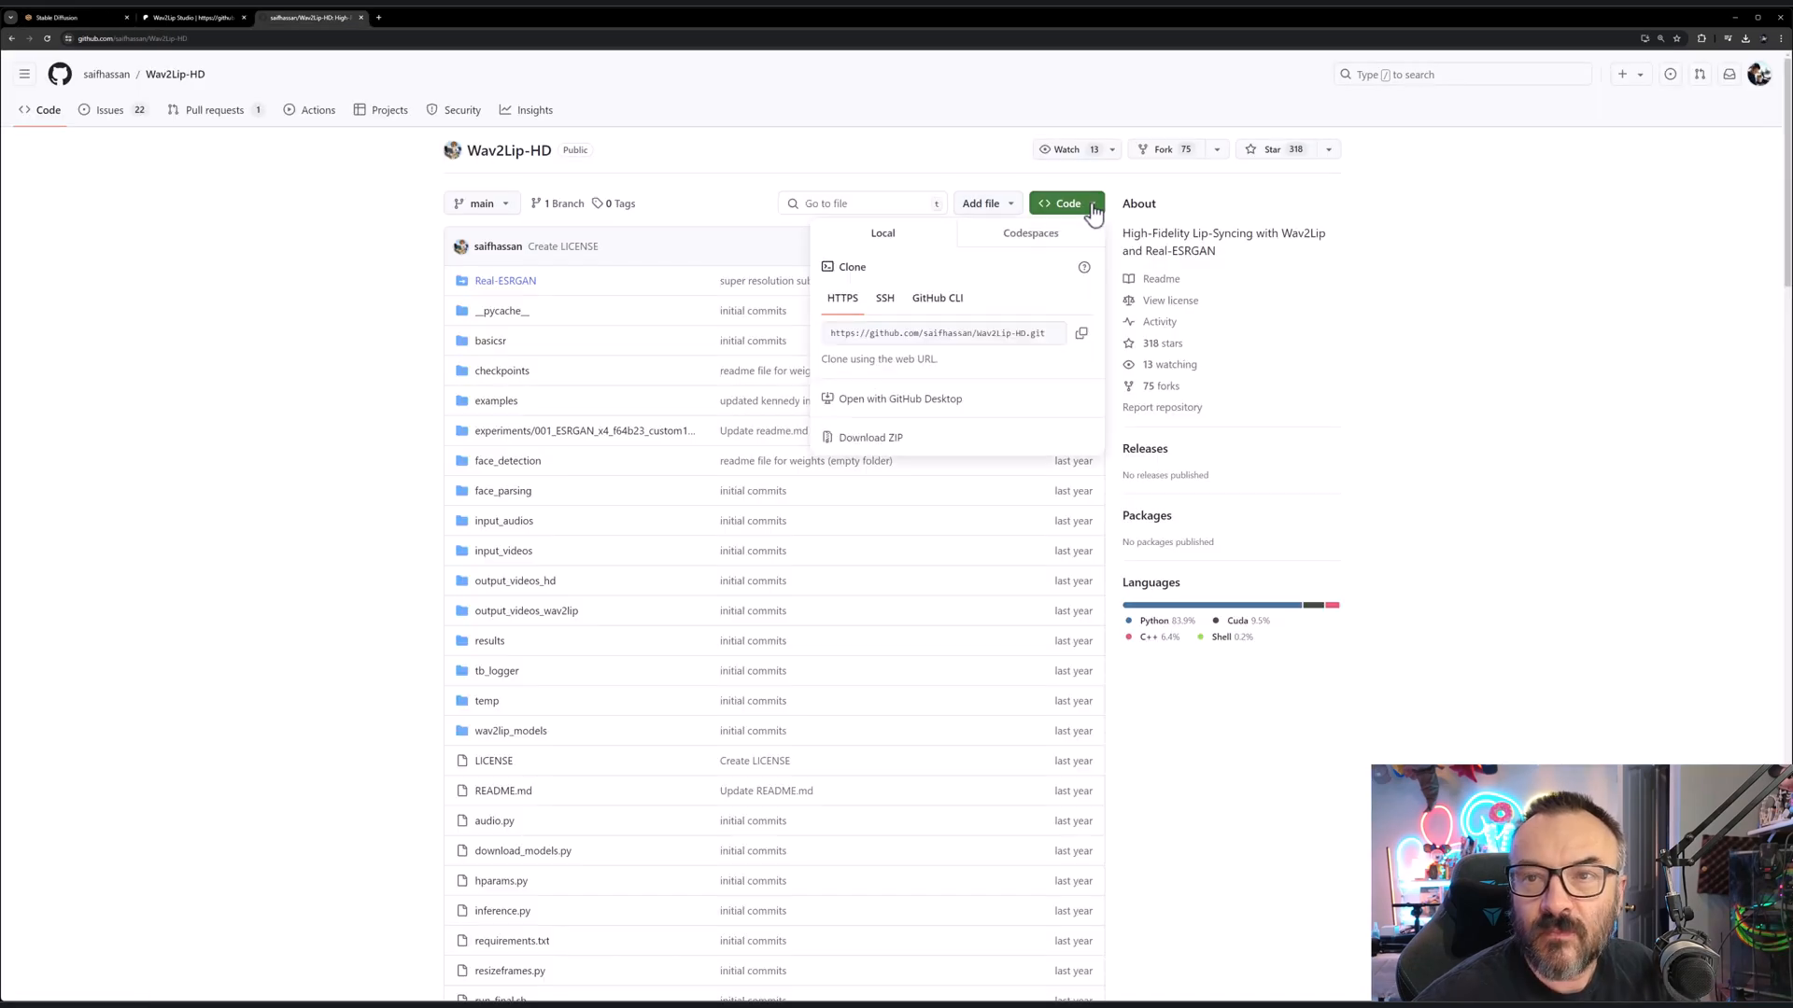
left_click(1082, 332)
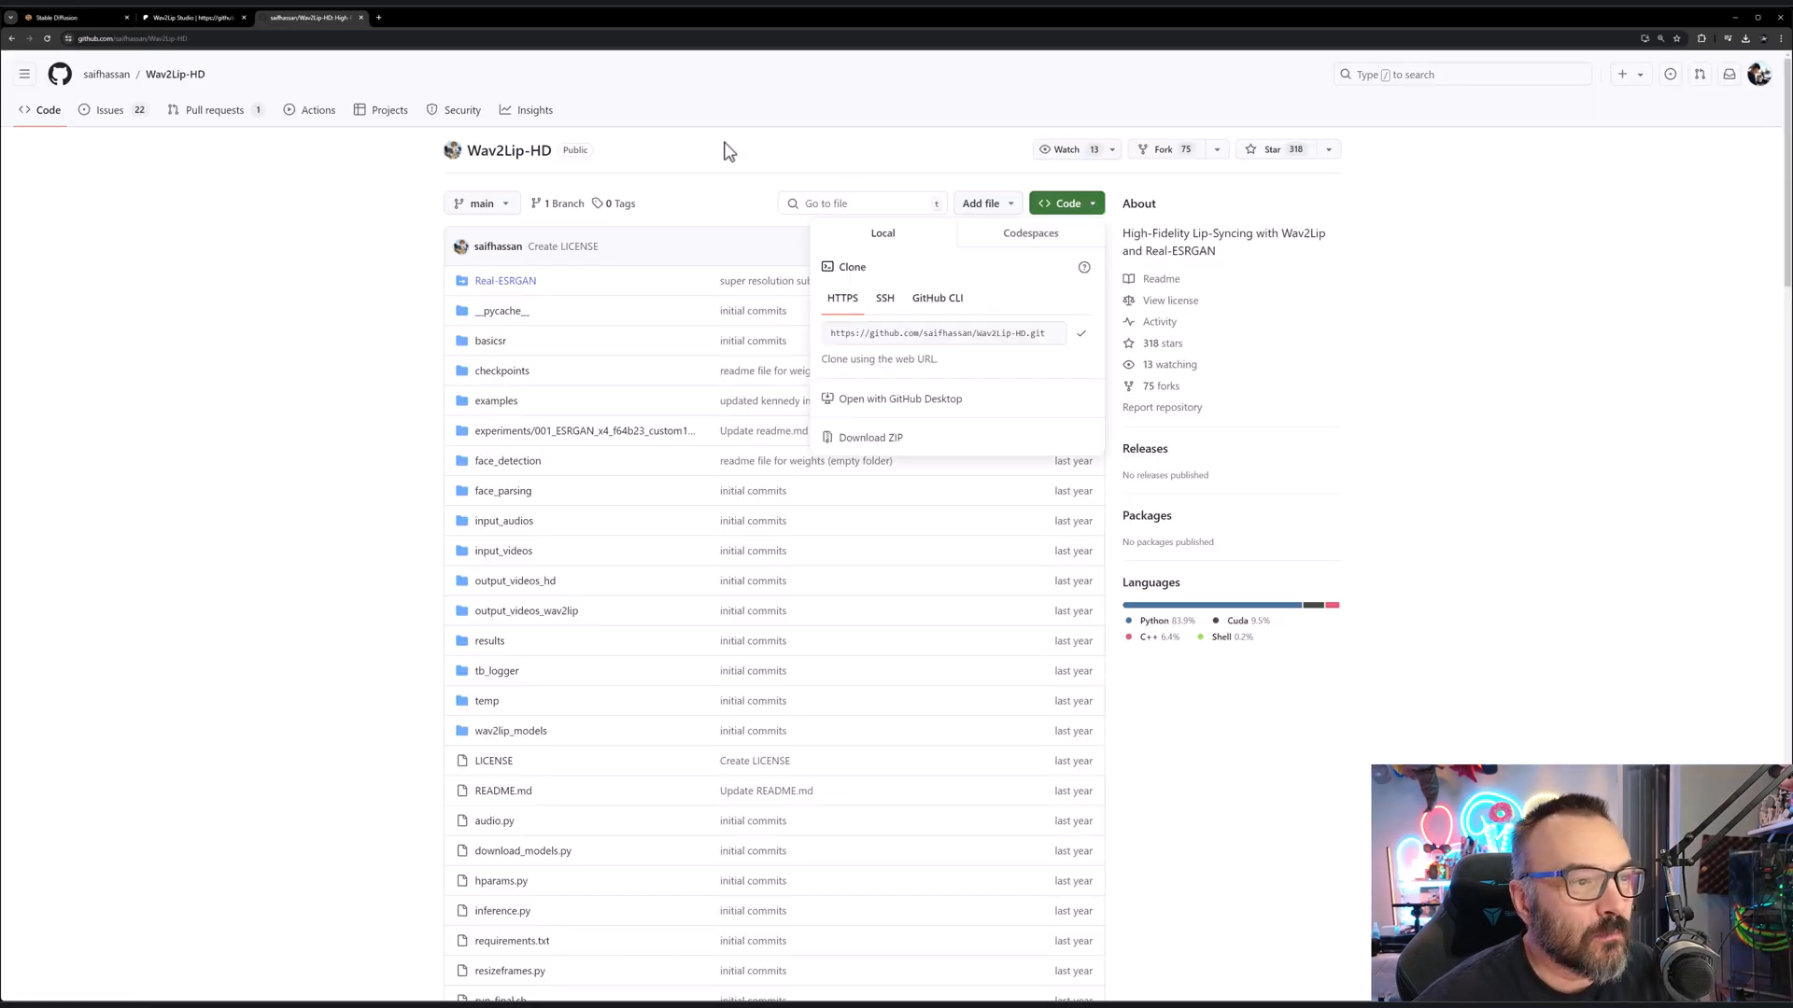
left_click(69, 17)
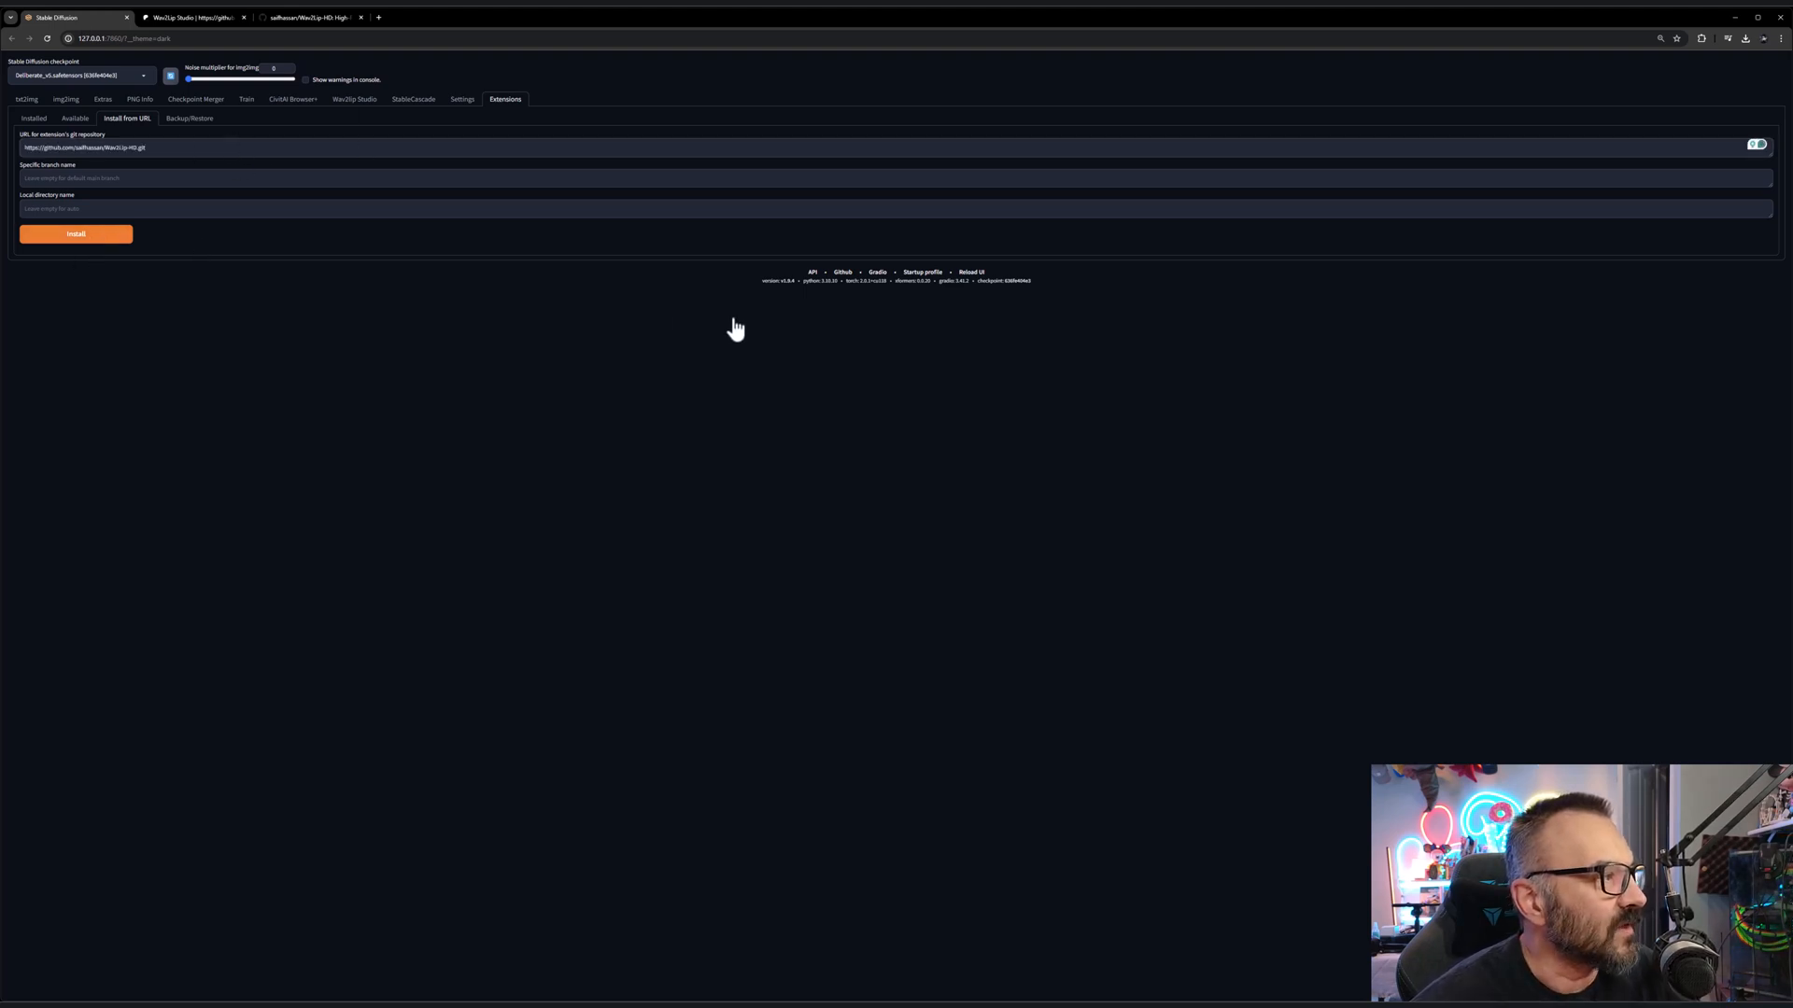
- Browse the Wav2Lip Studio Patreon posts, then return to the extension installer
left_click(192, 17)
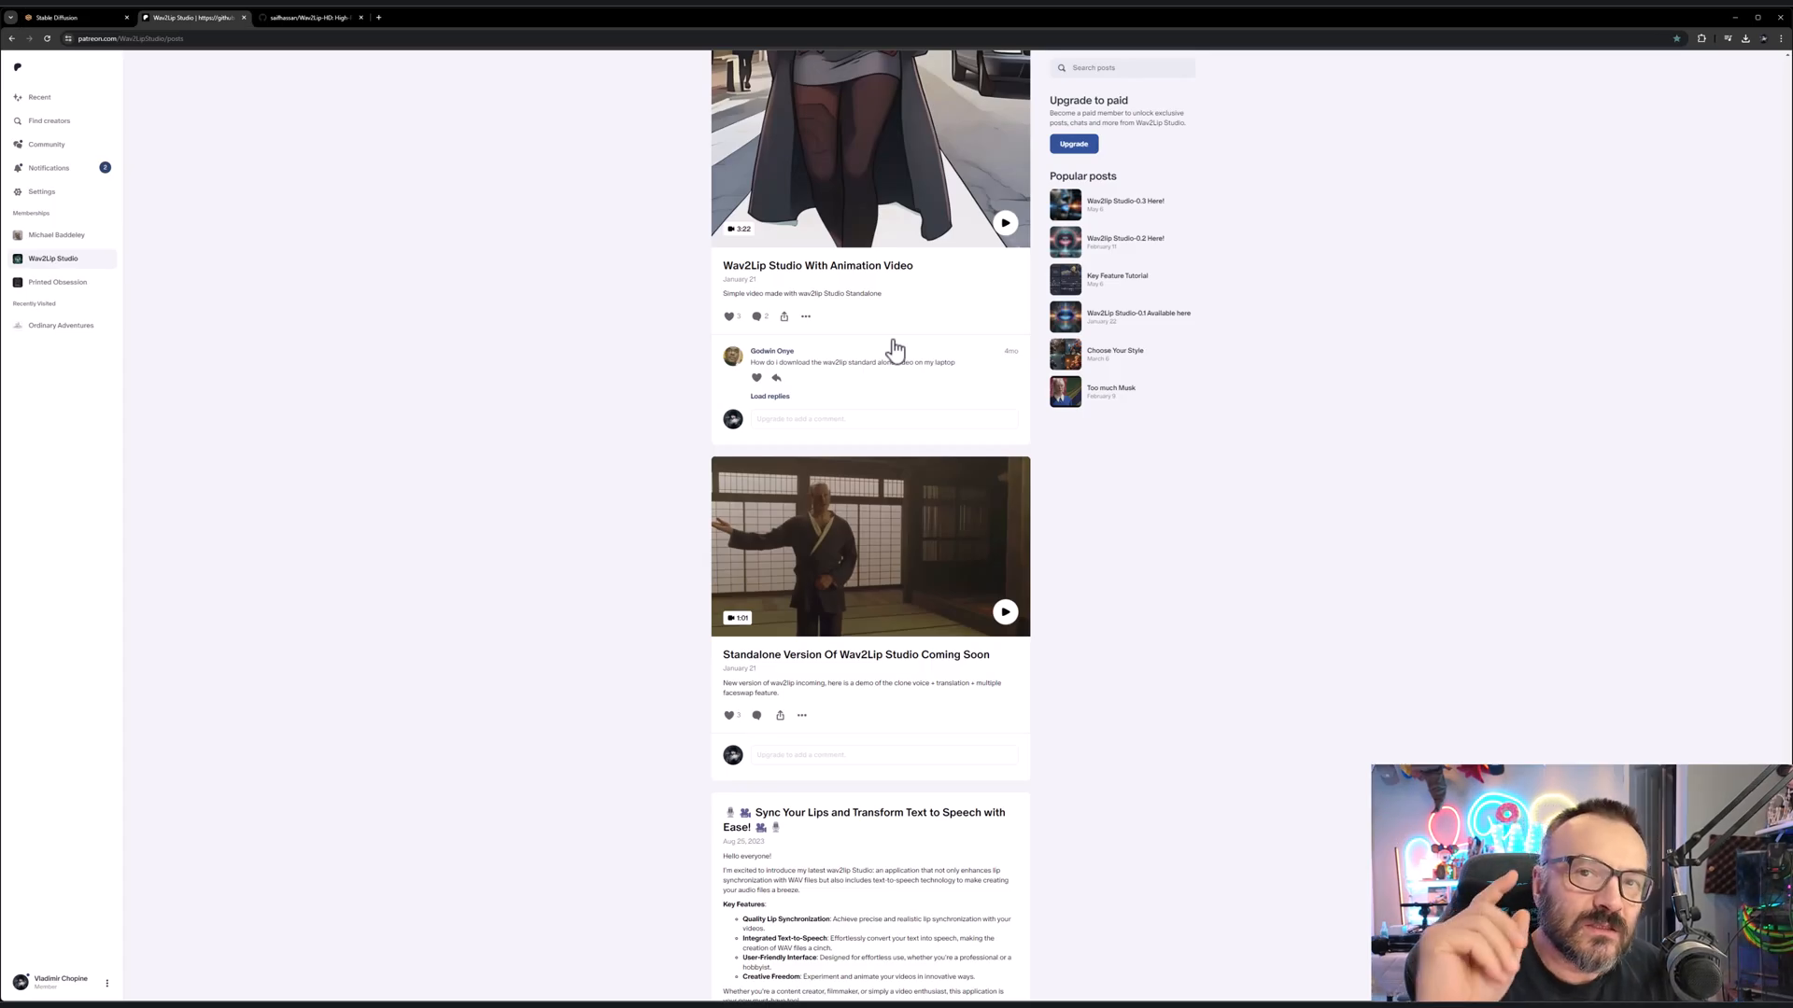
scroll("down", 3)
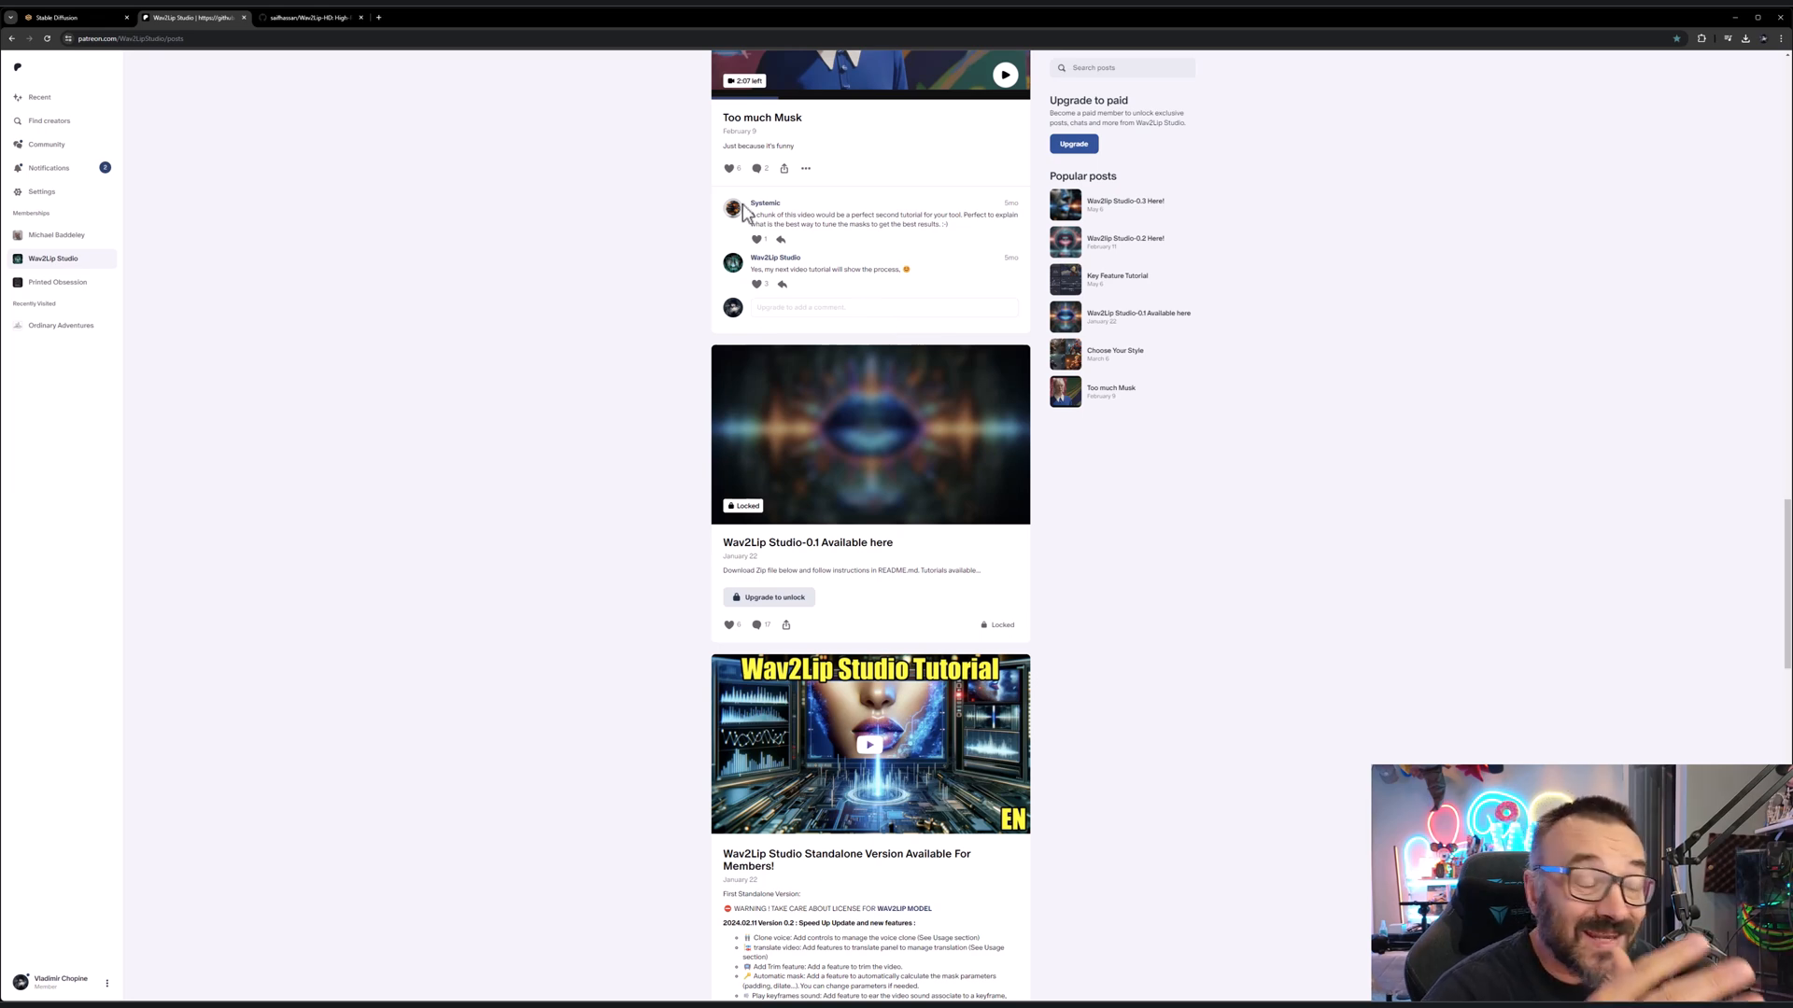
left_click(64, 17)
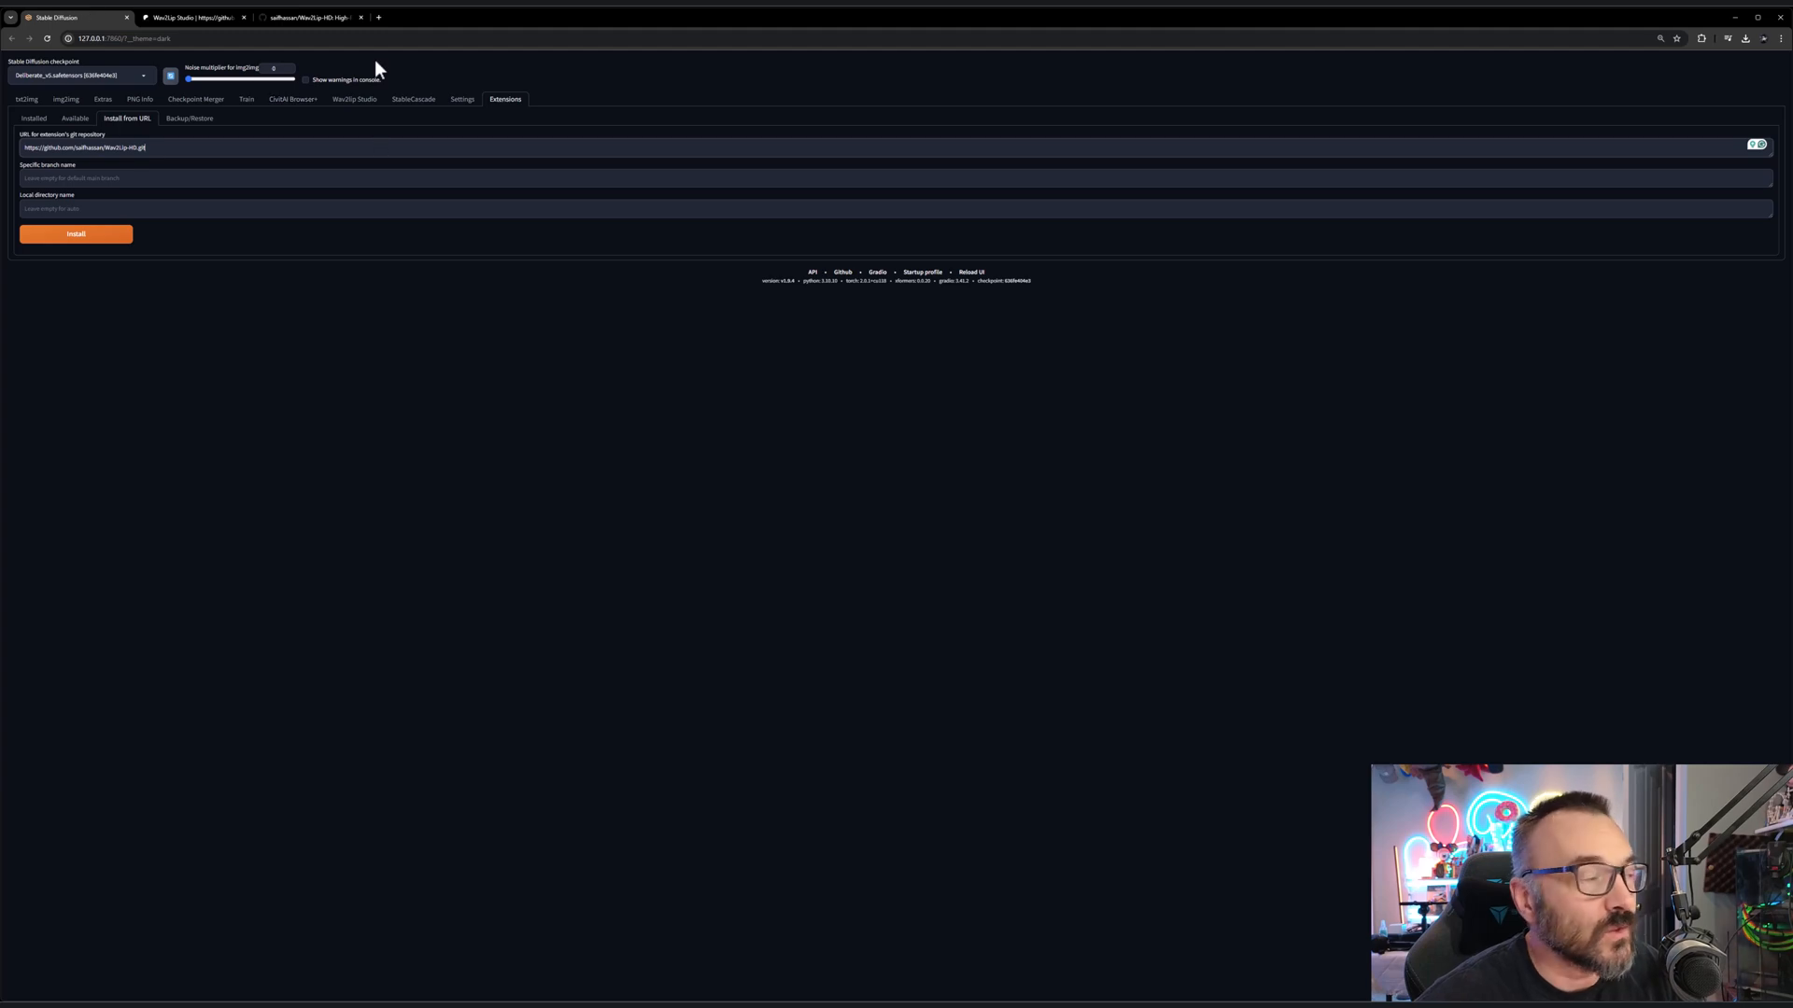
mouse_move(366, 12)
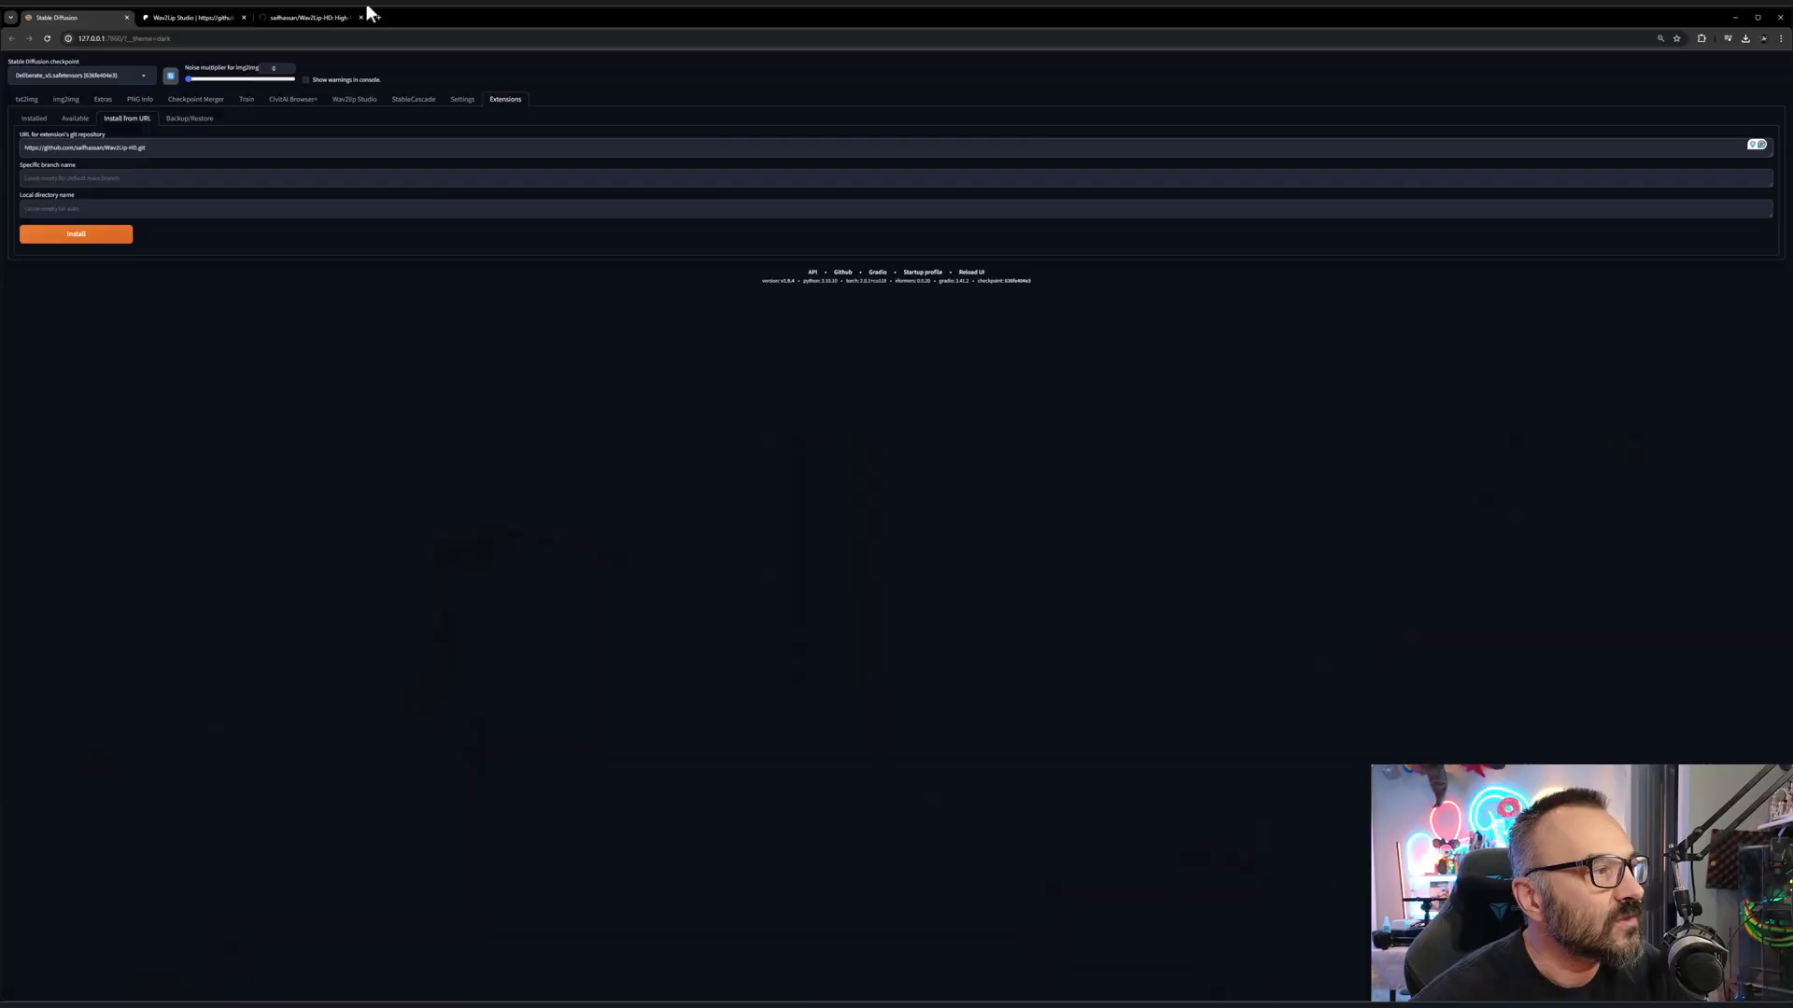
- Switch to the Wav2Lip Studio workspace in the web UI
left_click(354, 99)
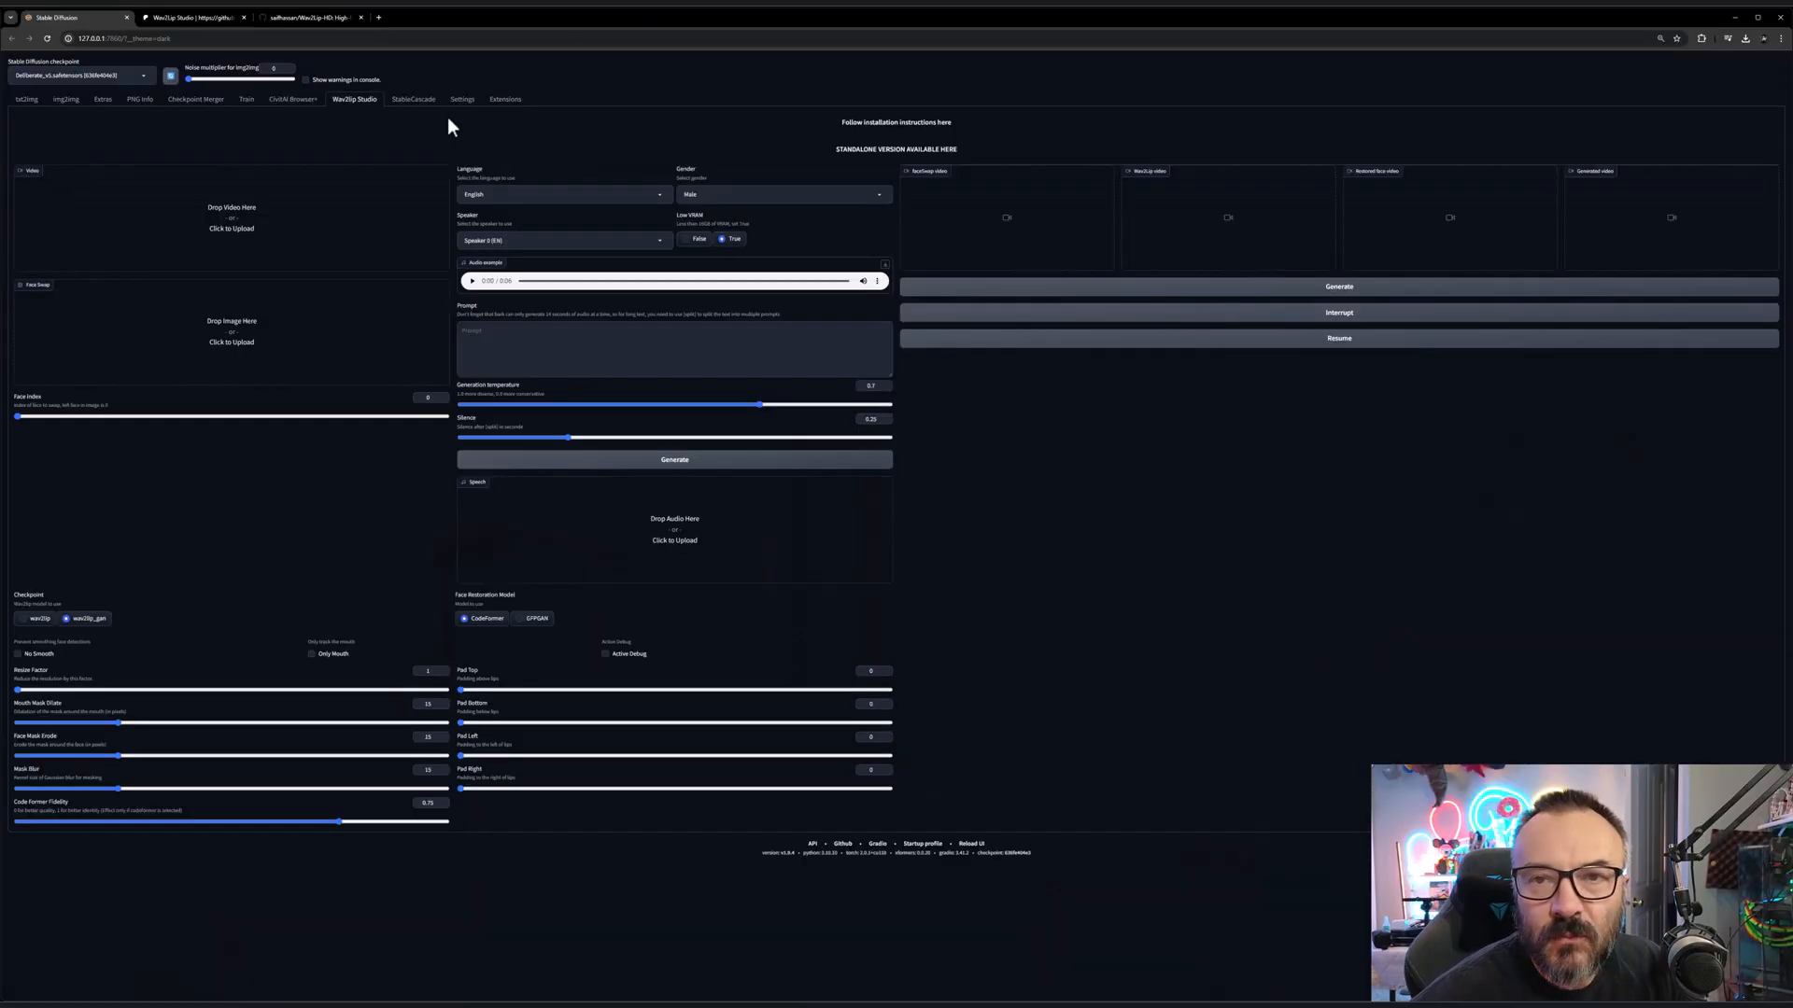
mouse_move(370, 117)
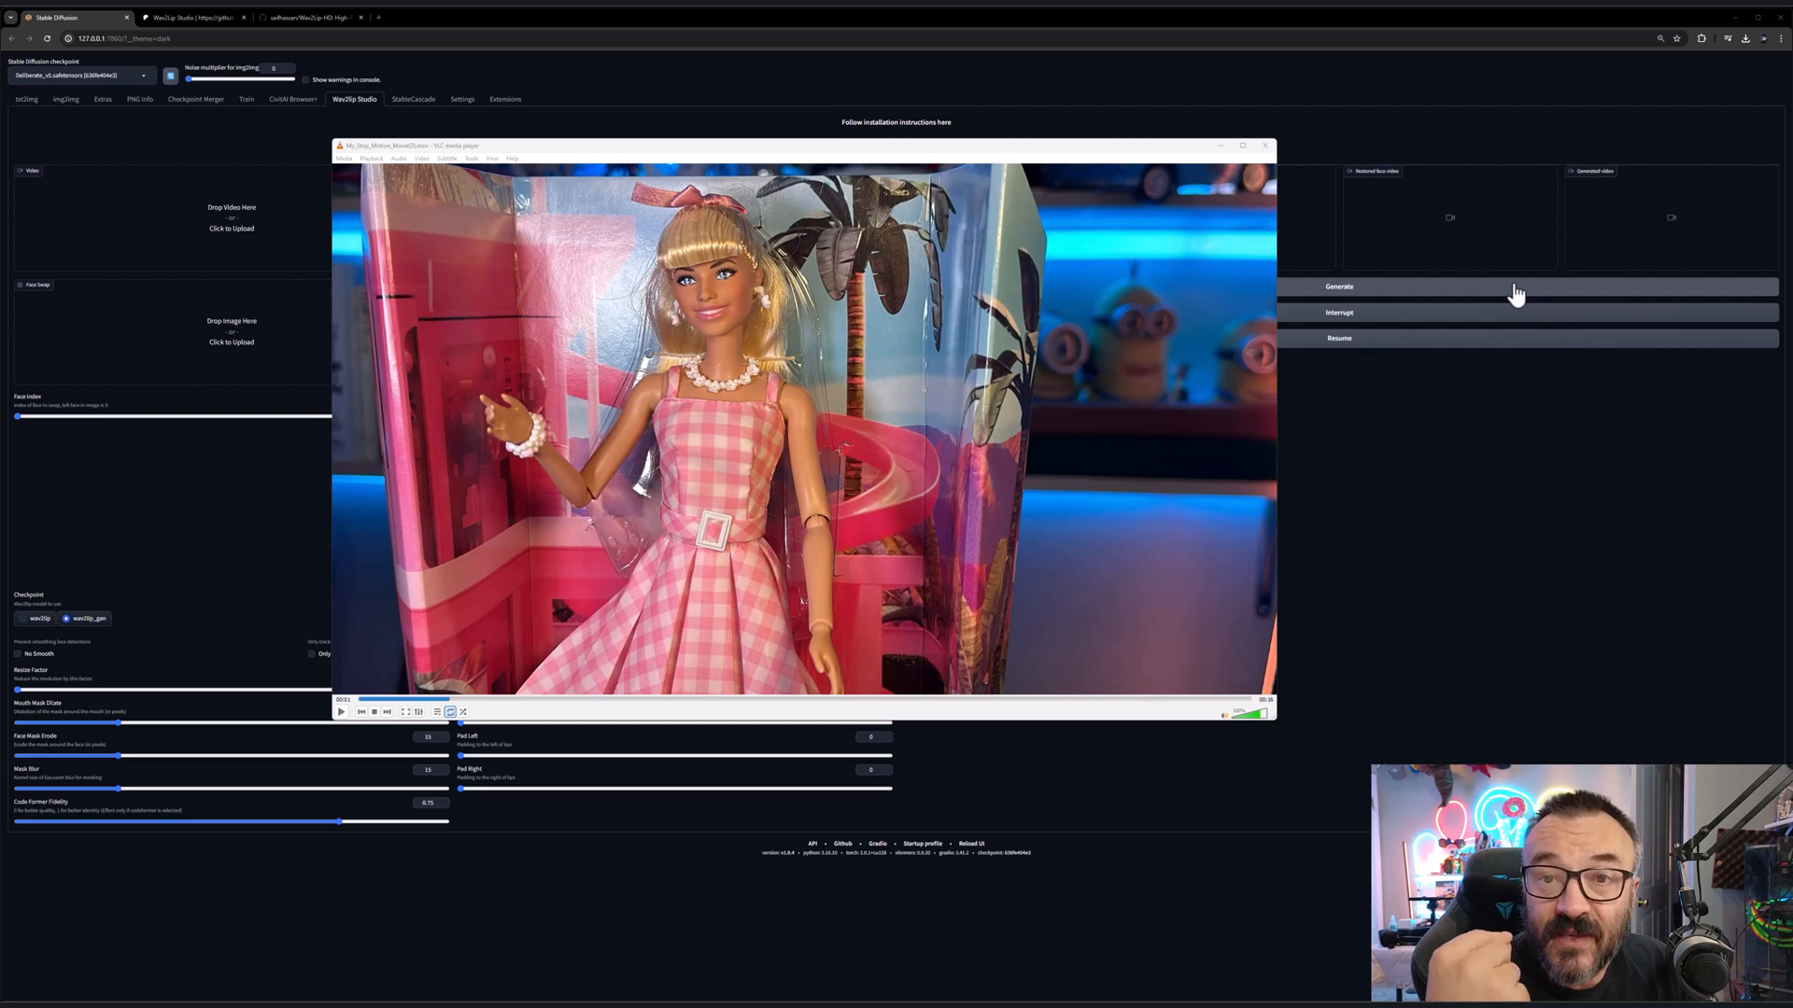
mouse_move(1118, 172)
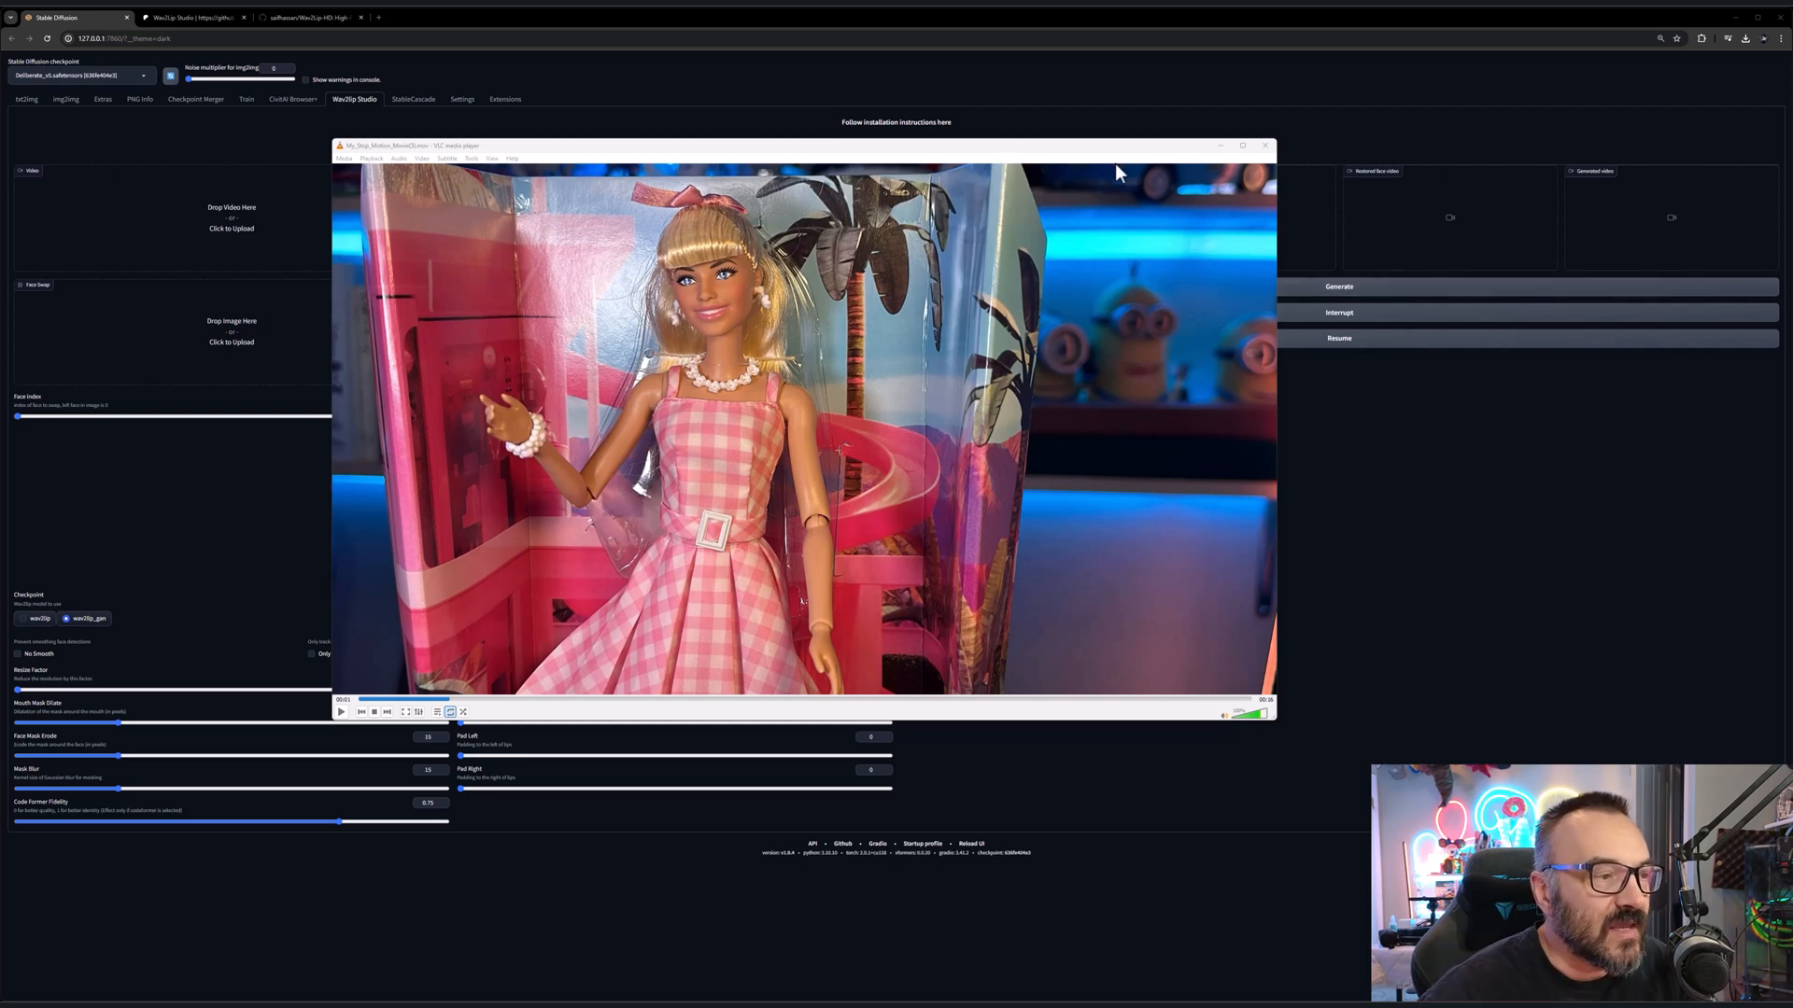
mouse_move(670, 326)
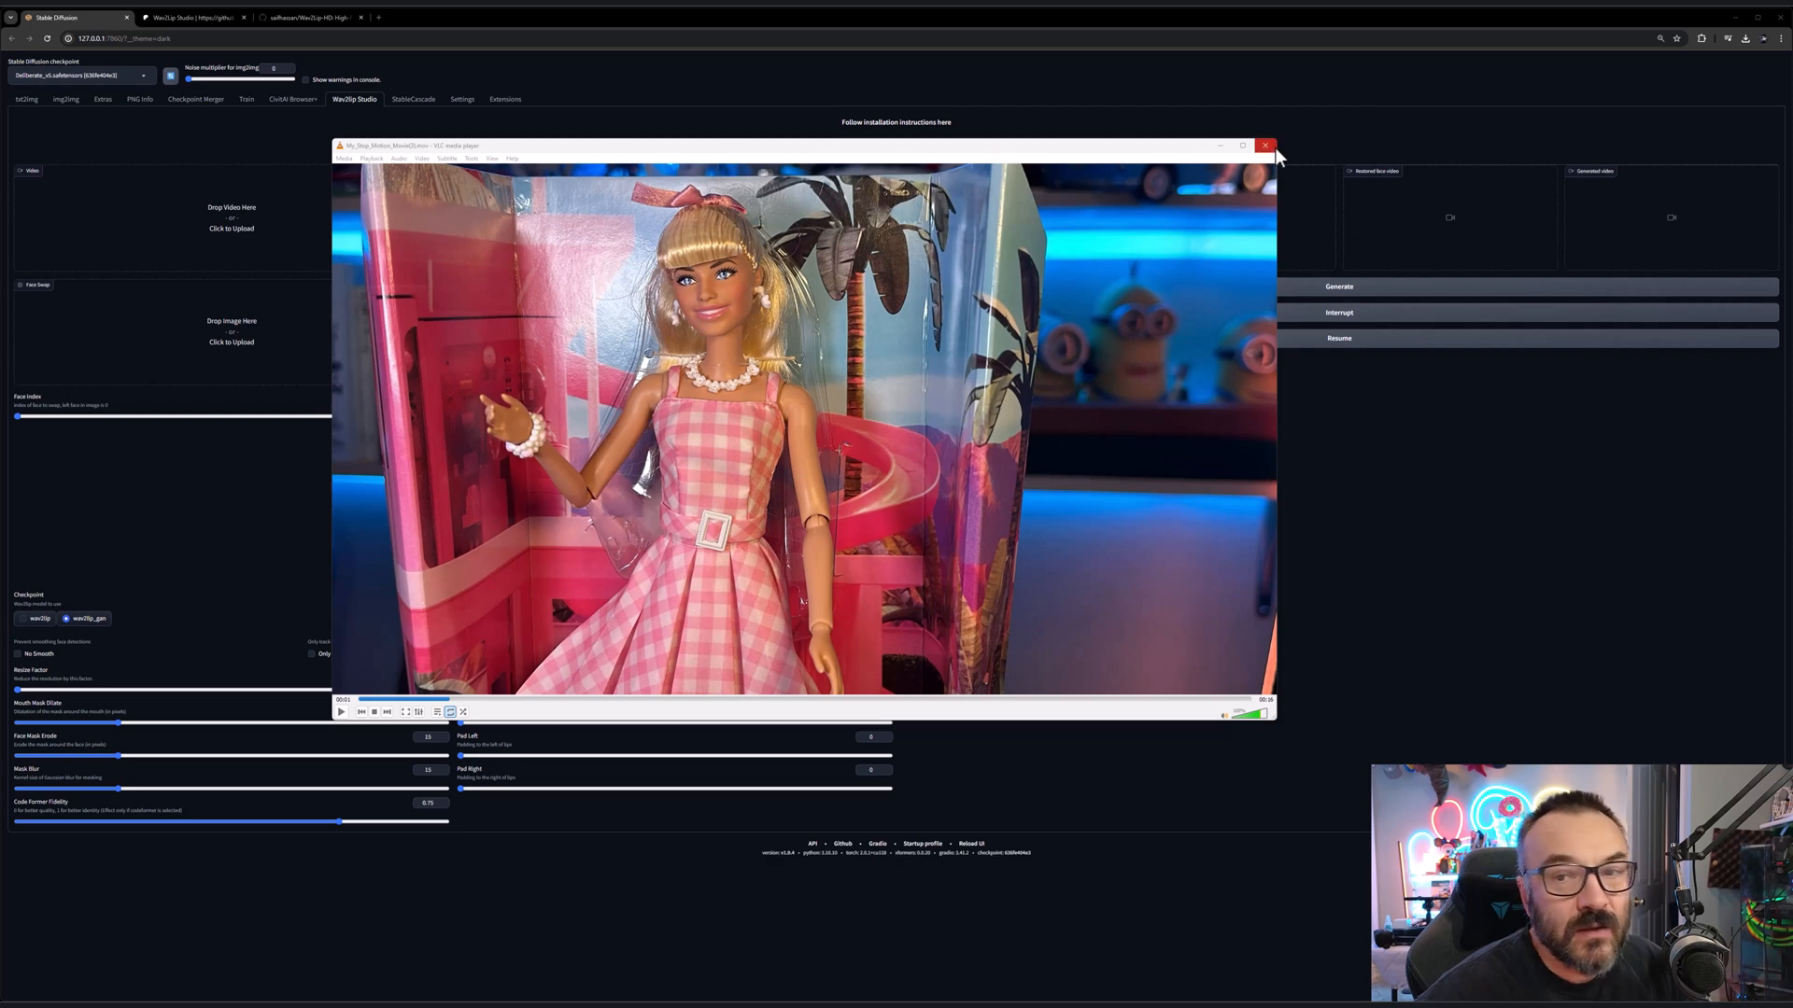
- Close the VLC player showing the stop-motion doll video
left_click(1266, 146)
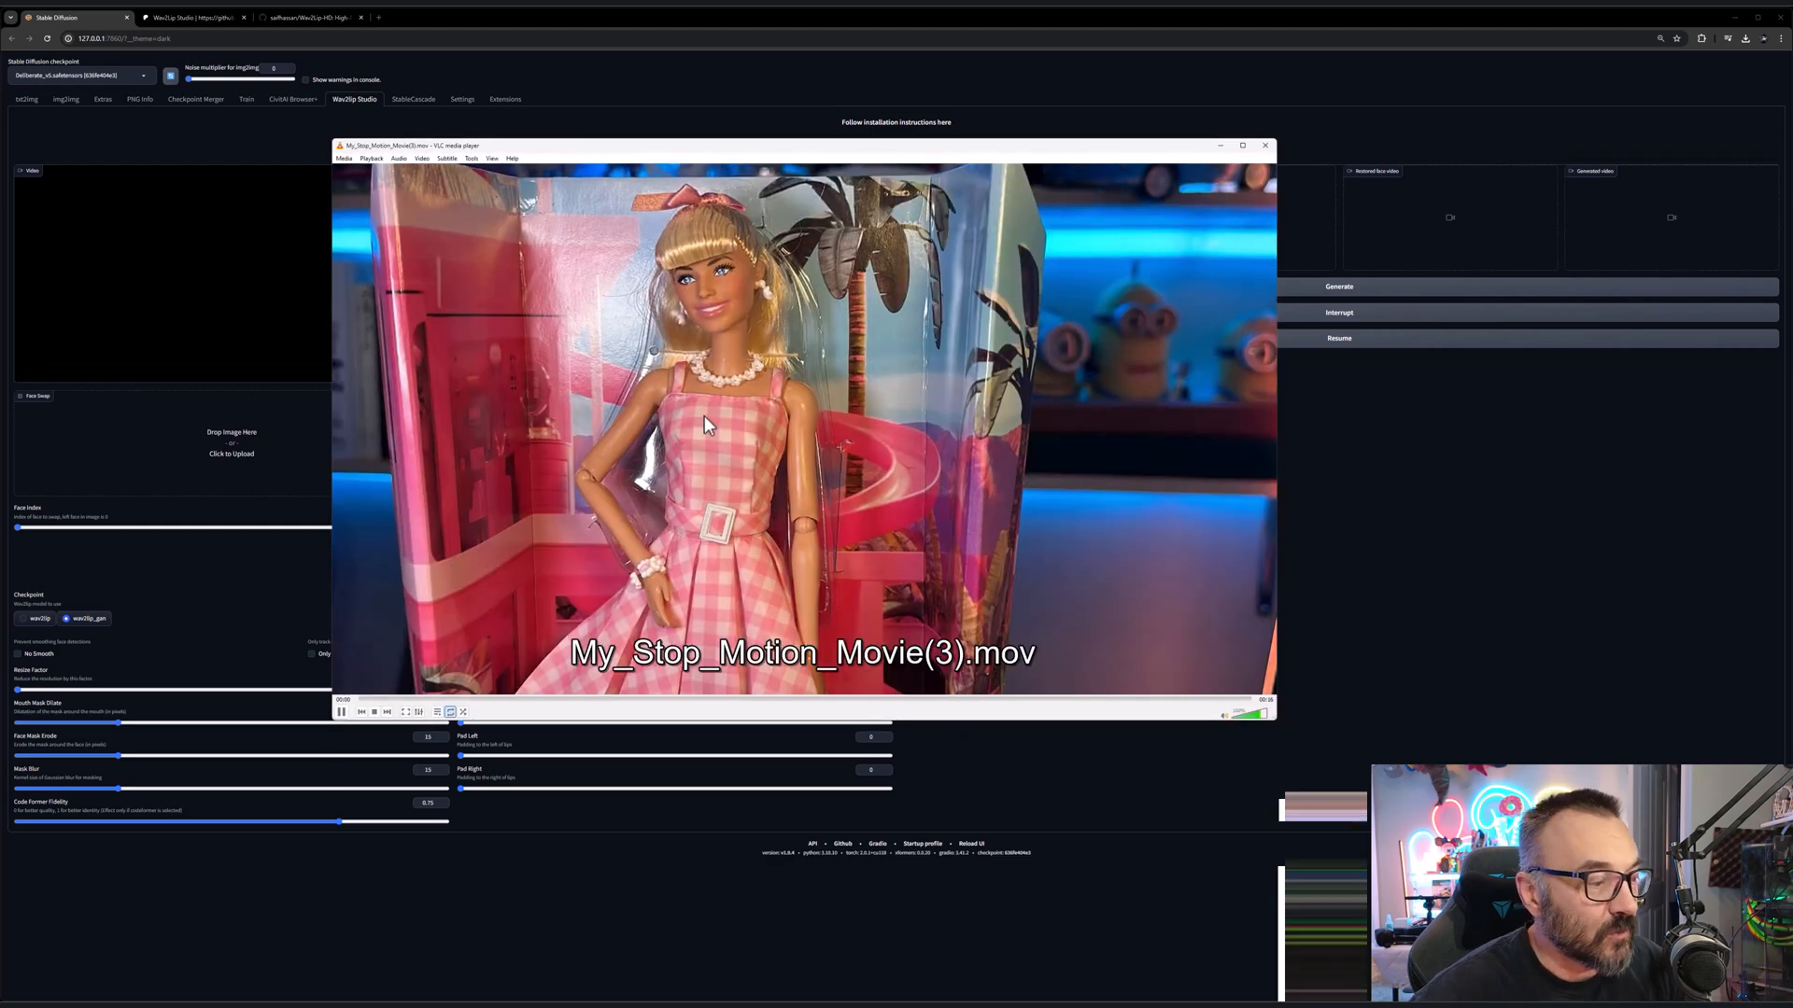
left_click(344, 712)
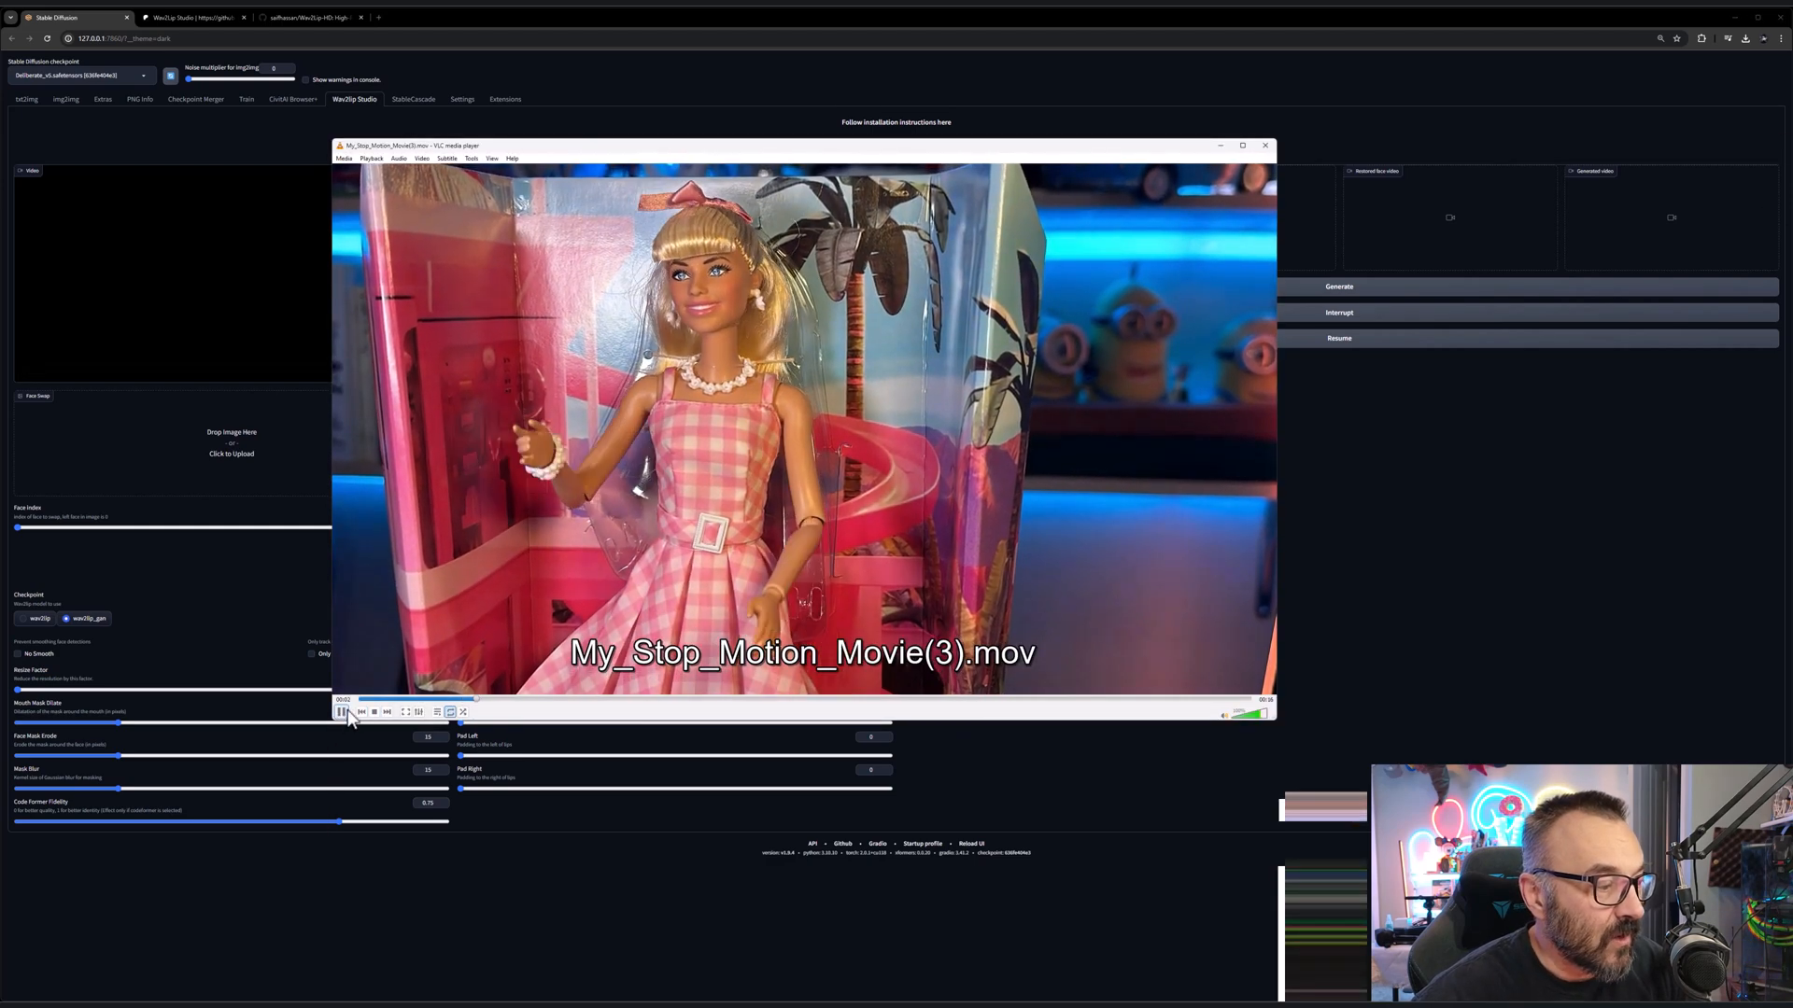
left_click(342, 711)
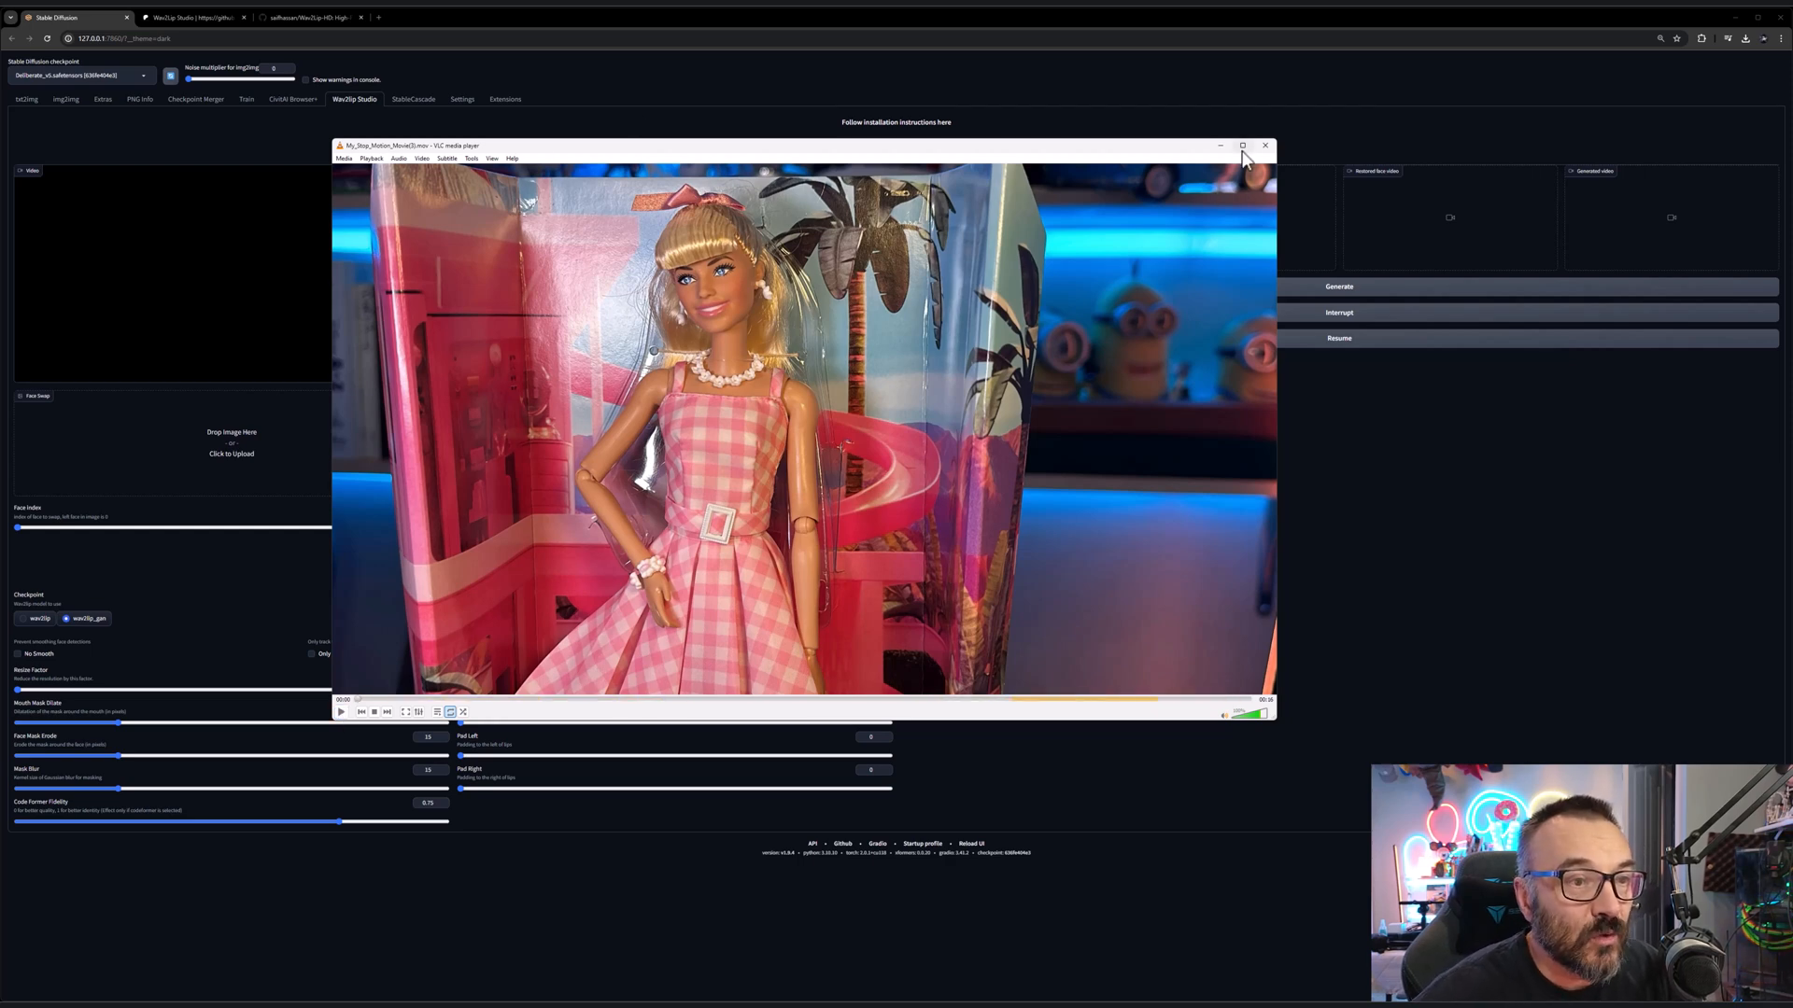
- Close the VLC player before adding the face photo to the Face Swap input
left_click(1264, 146)
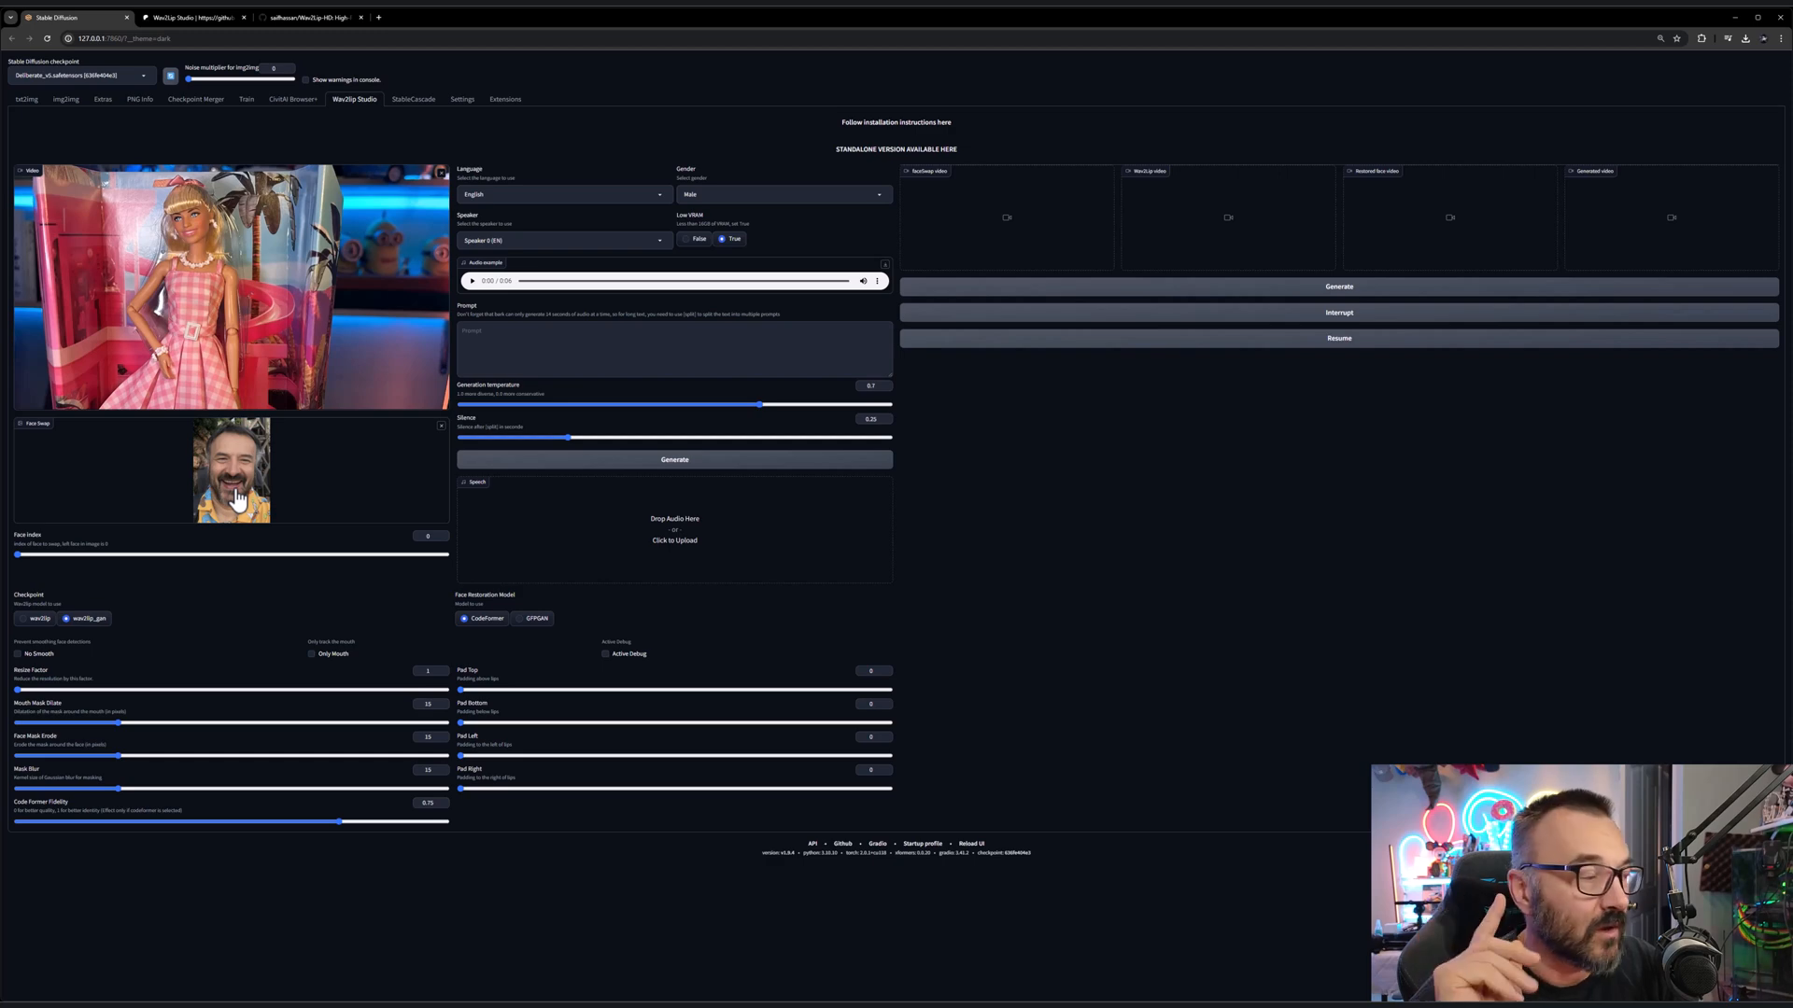
mouse_move(580, 430)
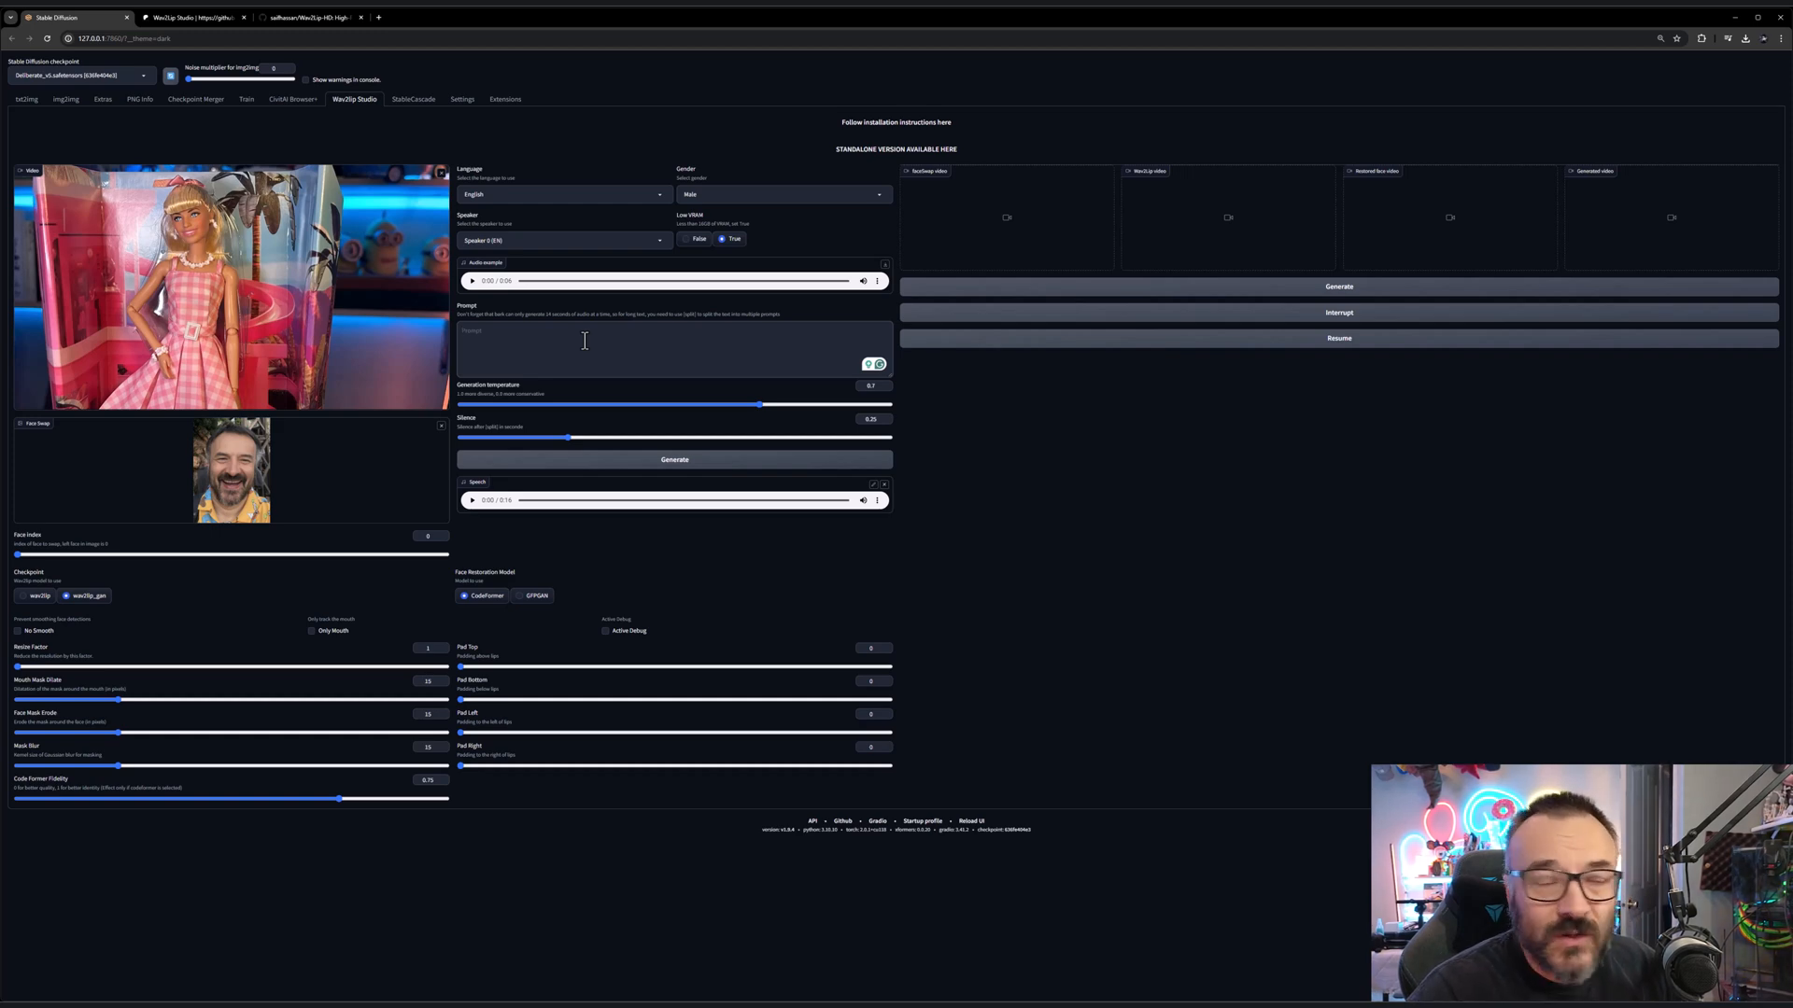
mouse_move(564, 221)
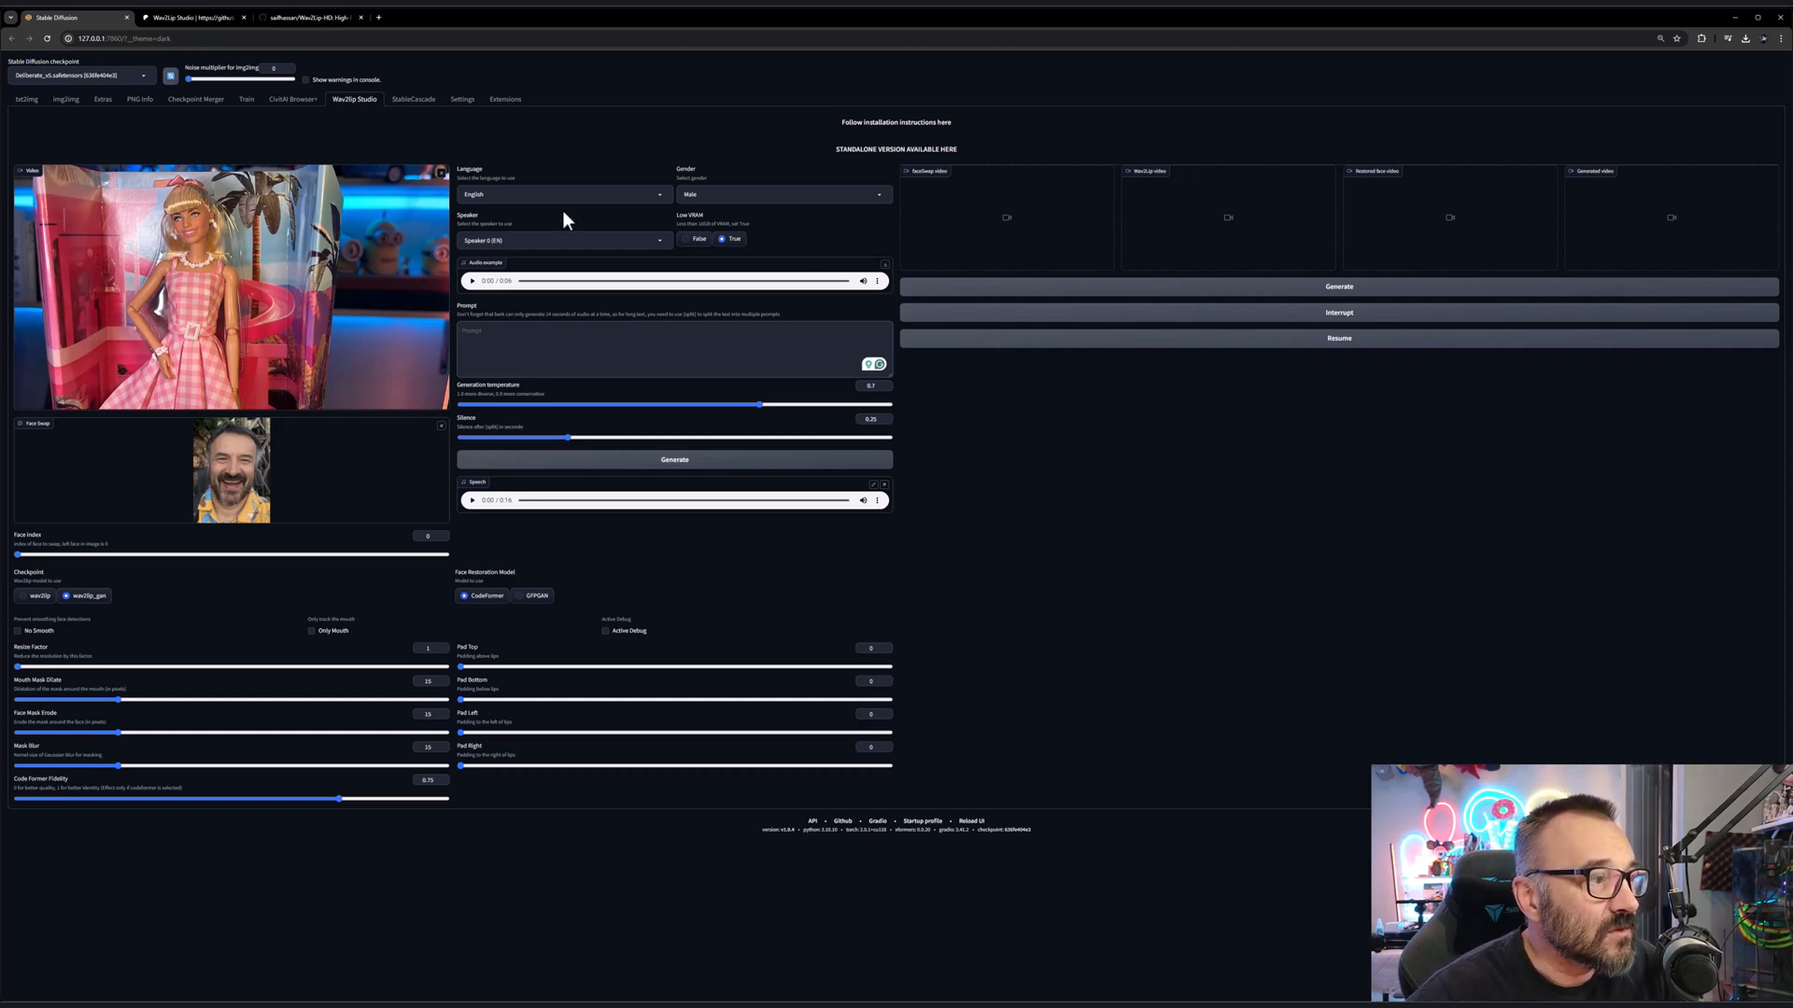
mouse_move(671, 196)
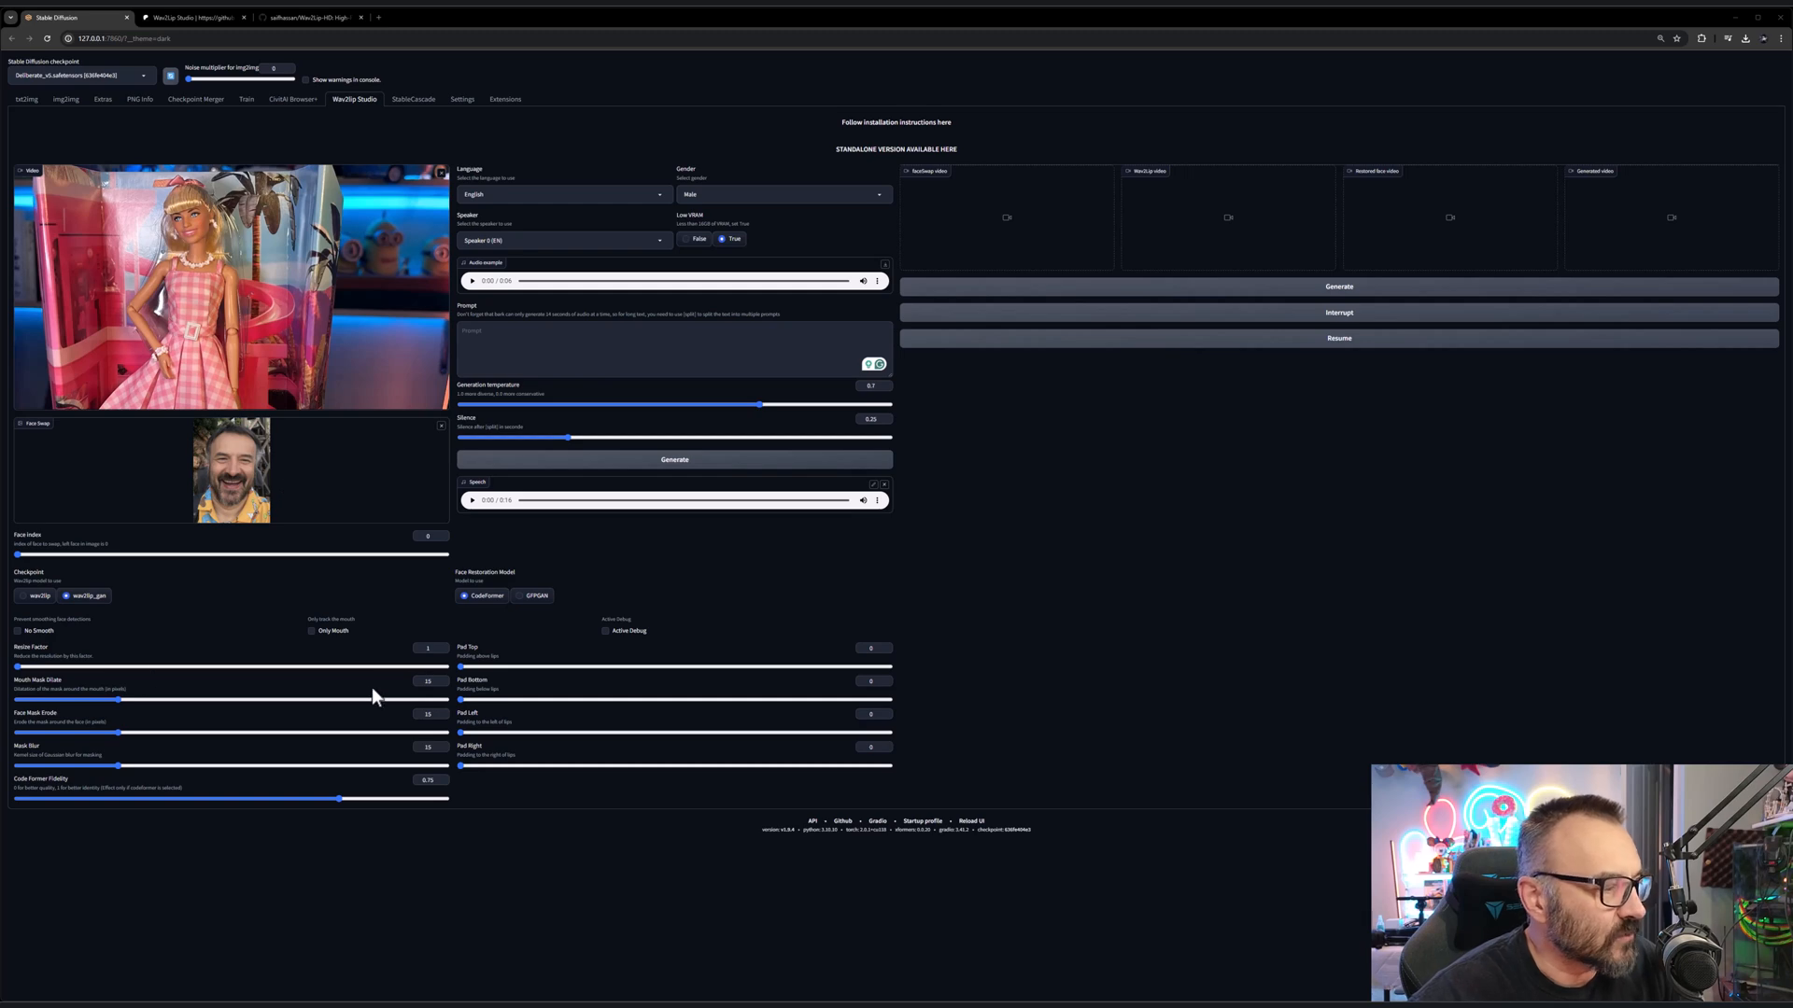
mouse_move(358, 694)
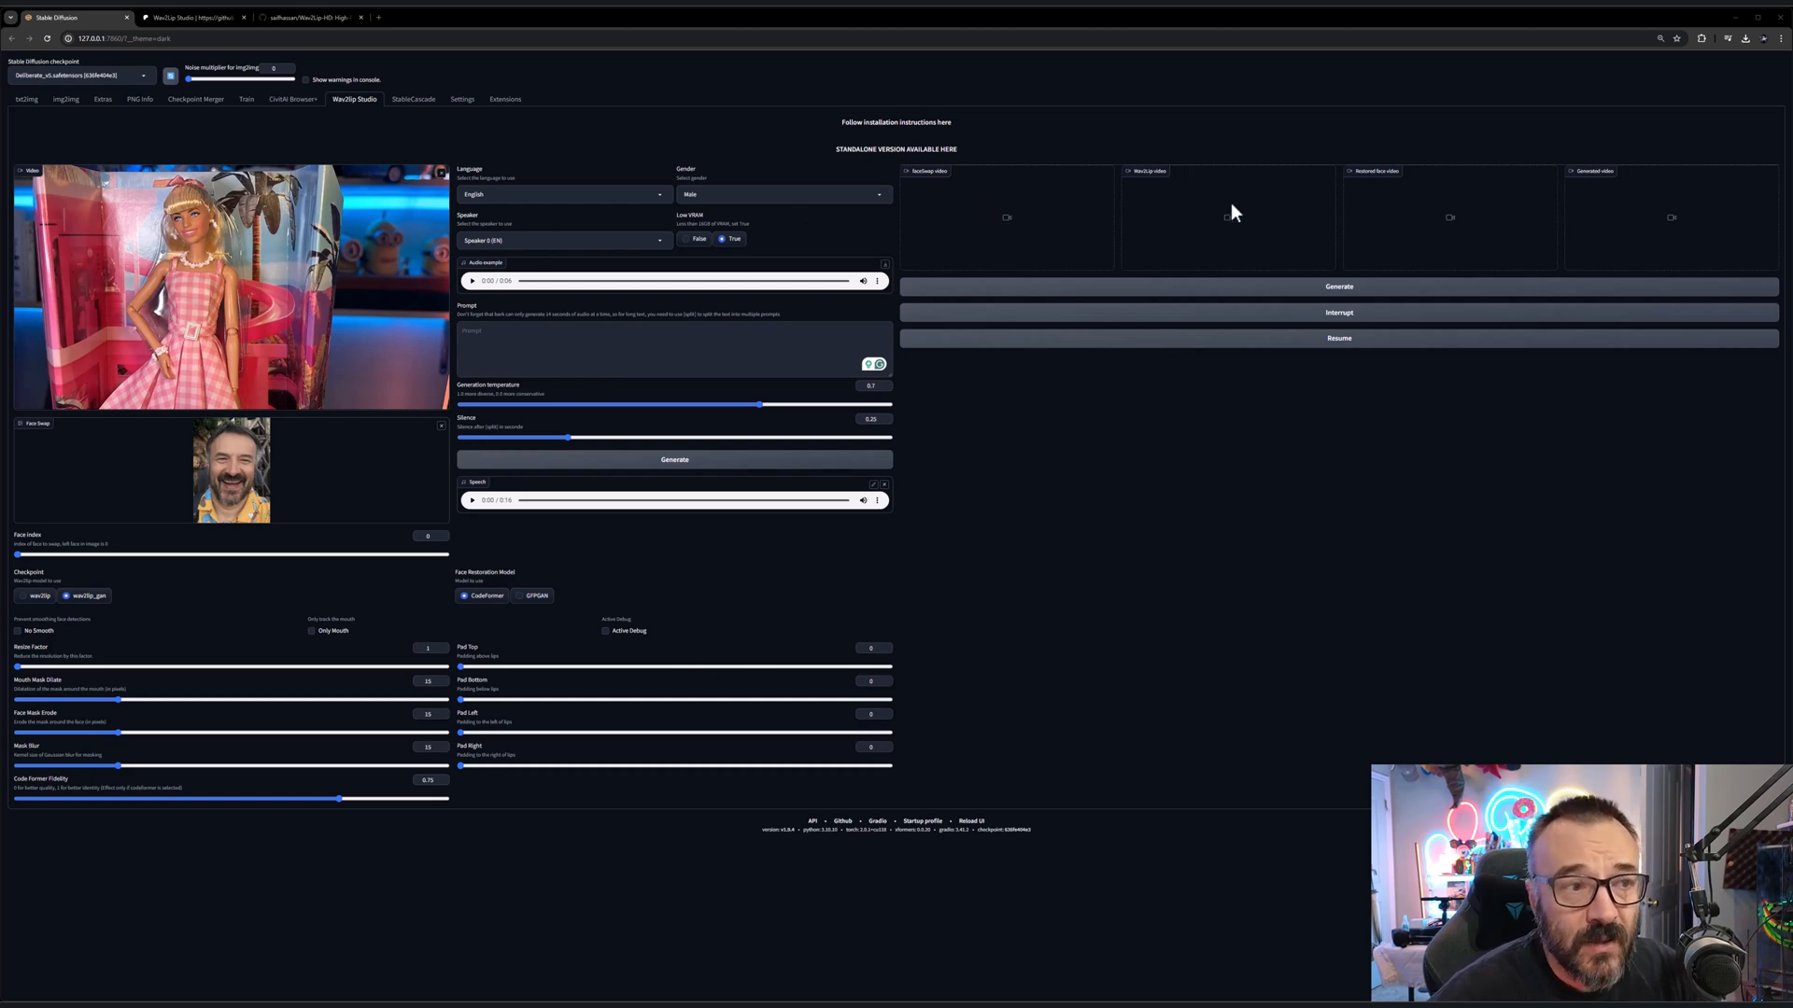
mouse_move(1475, 207)
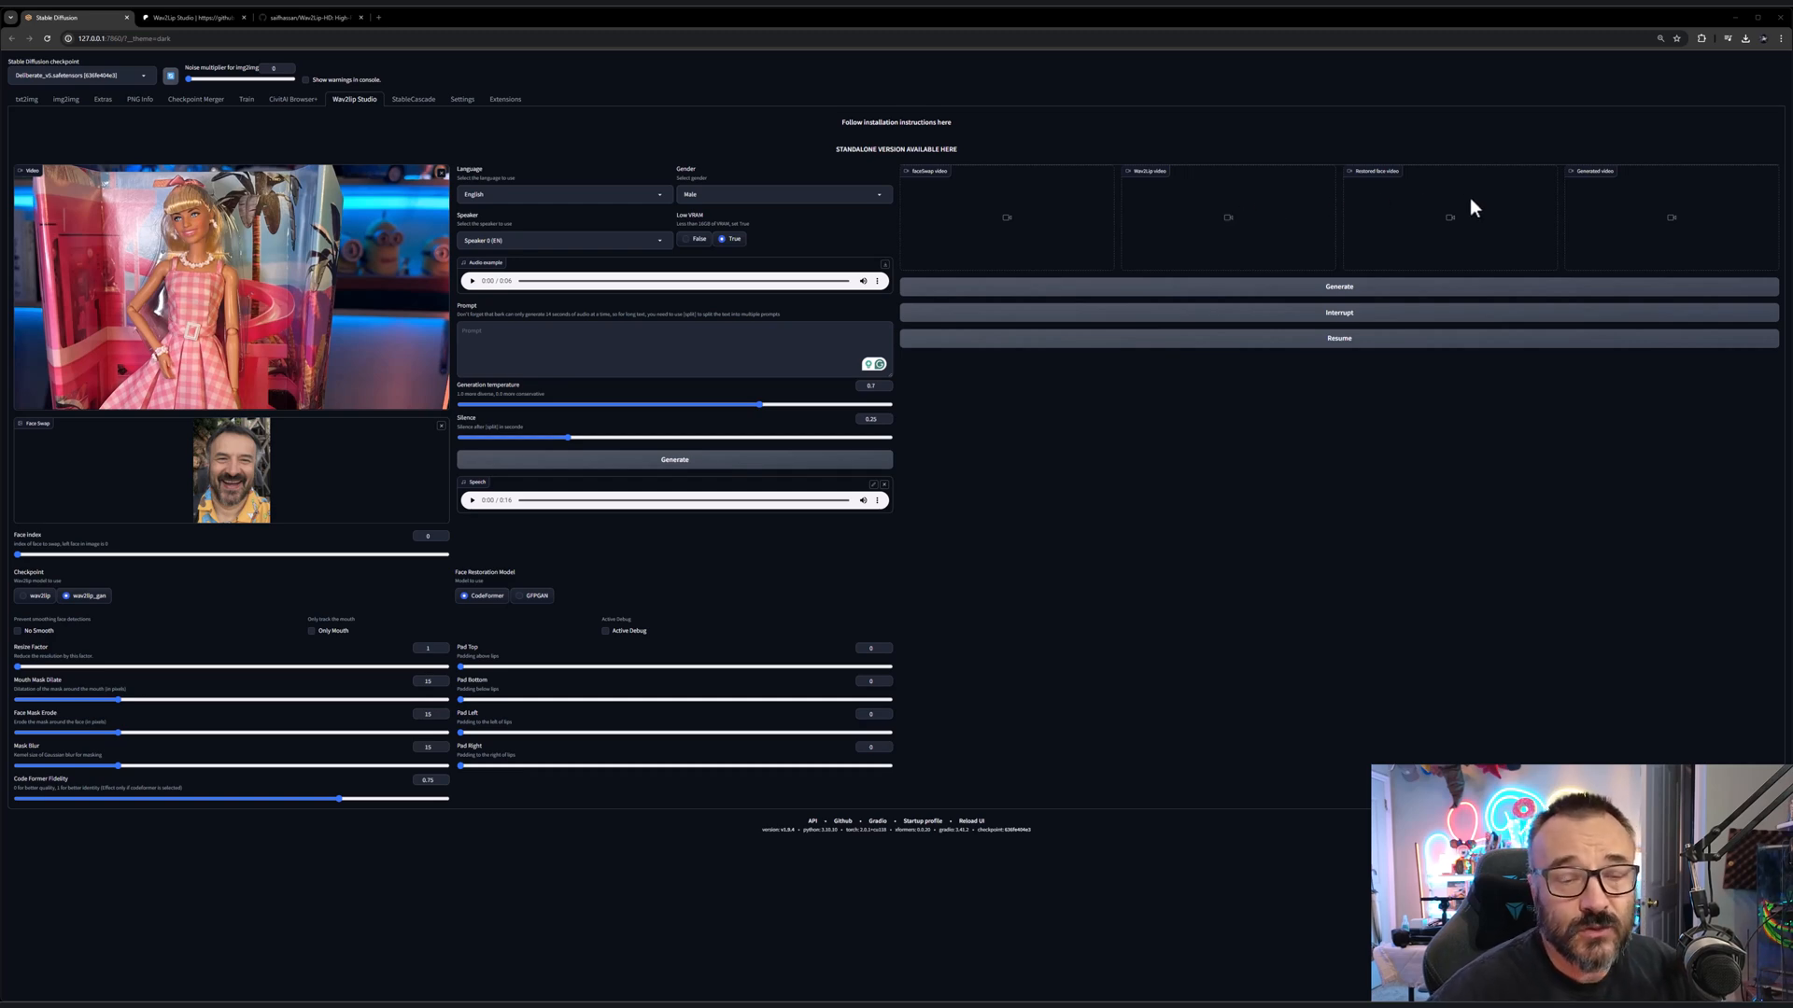